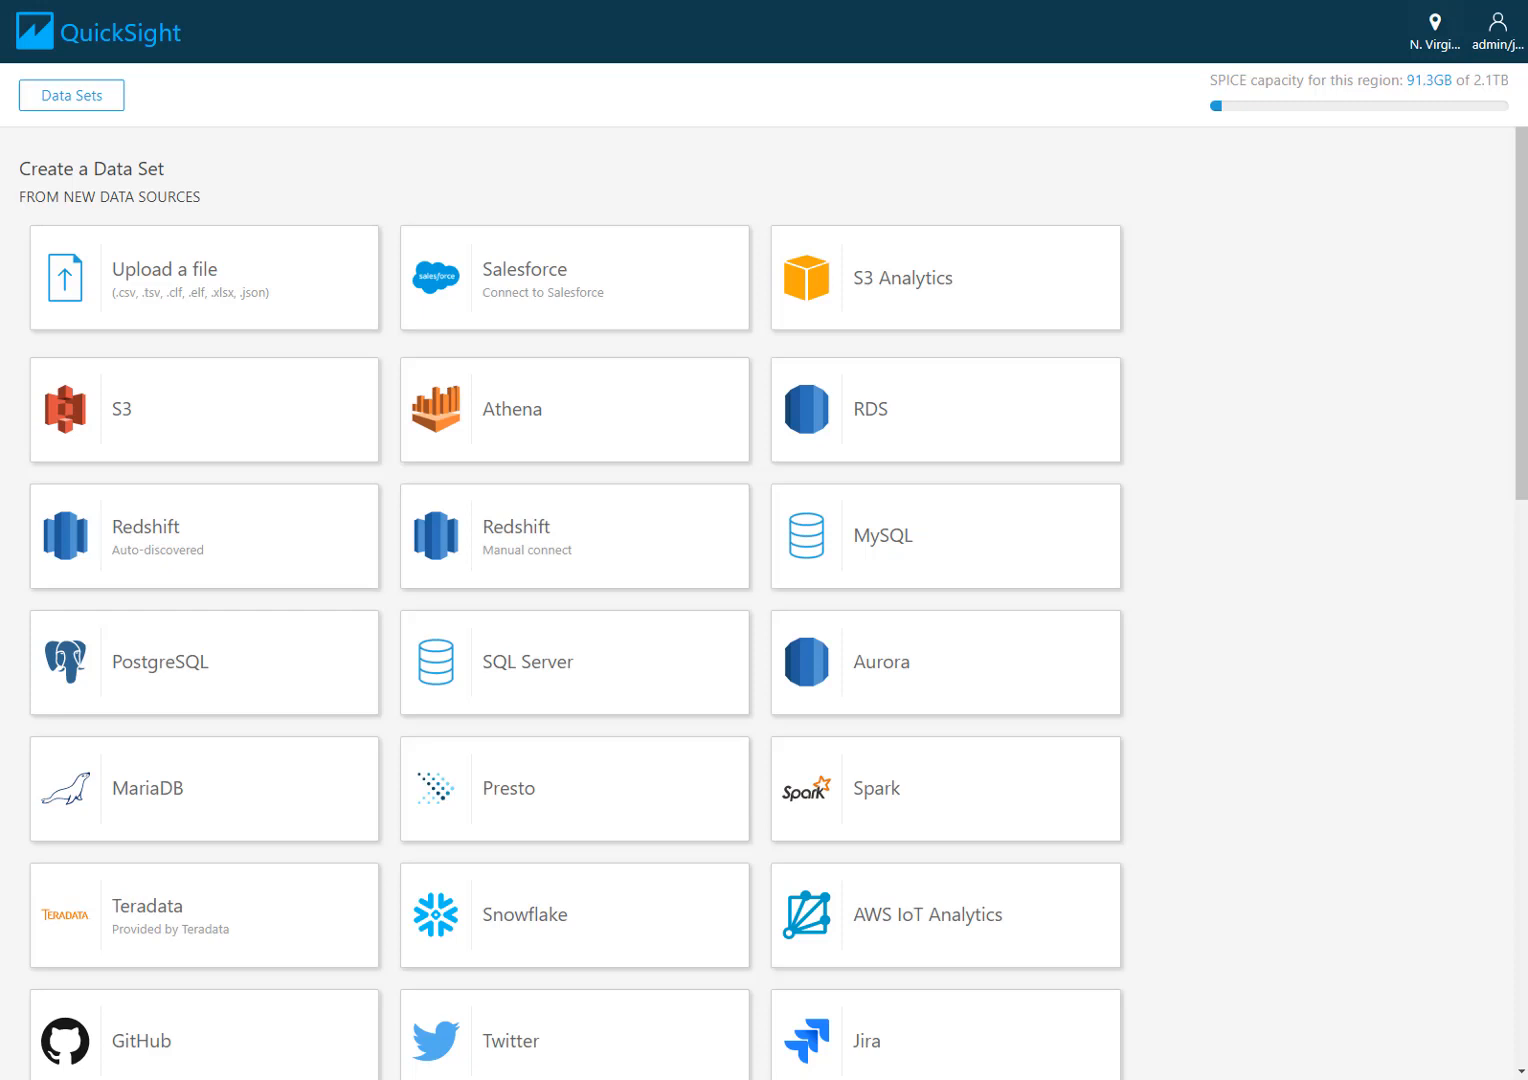
Step: Begin an auto-discovered Redshift data source named CSJ on democluster with the demodata database
scroll("down", 3)
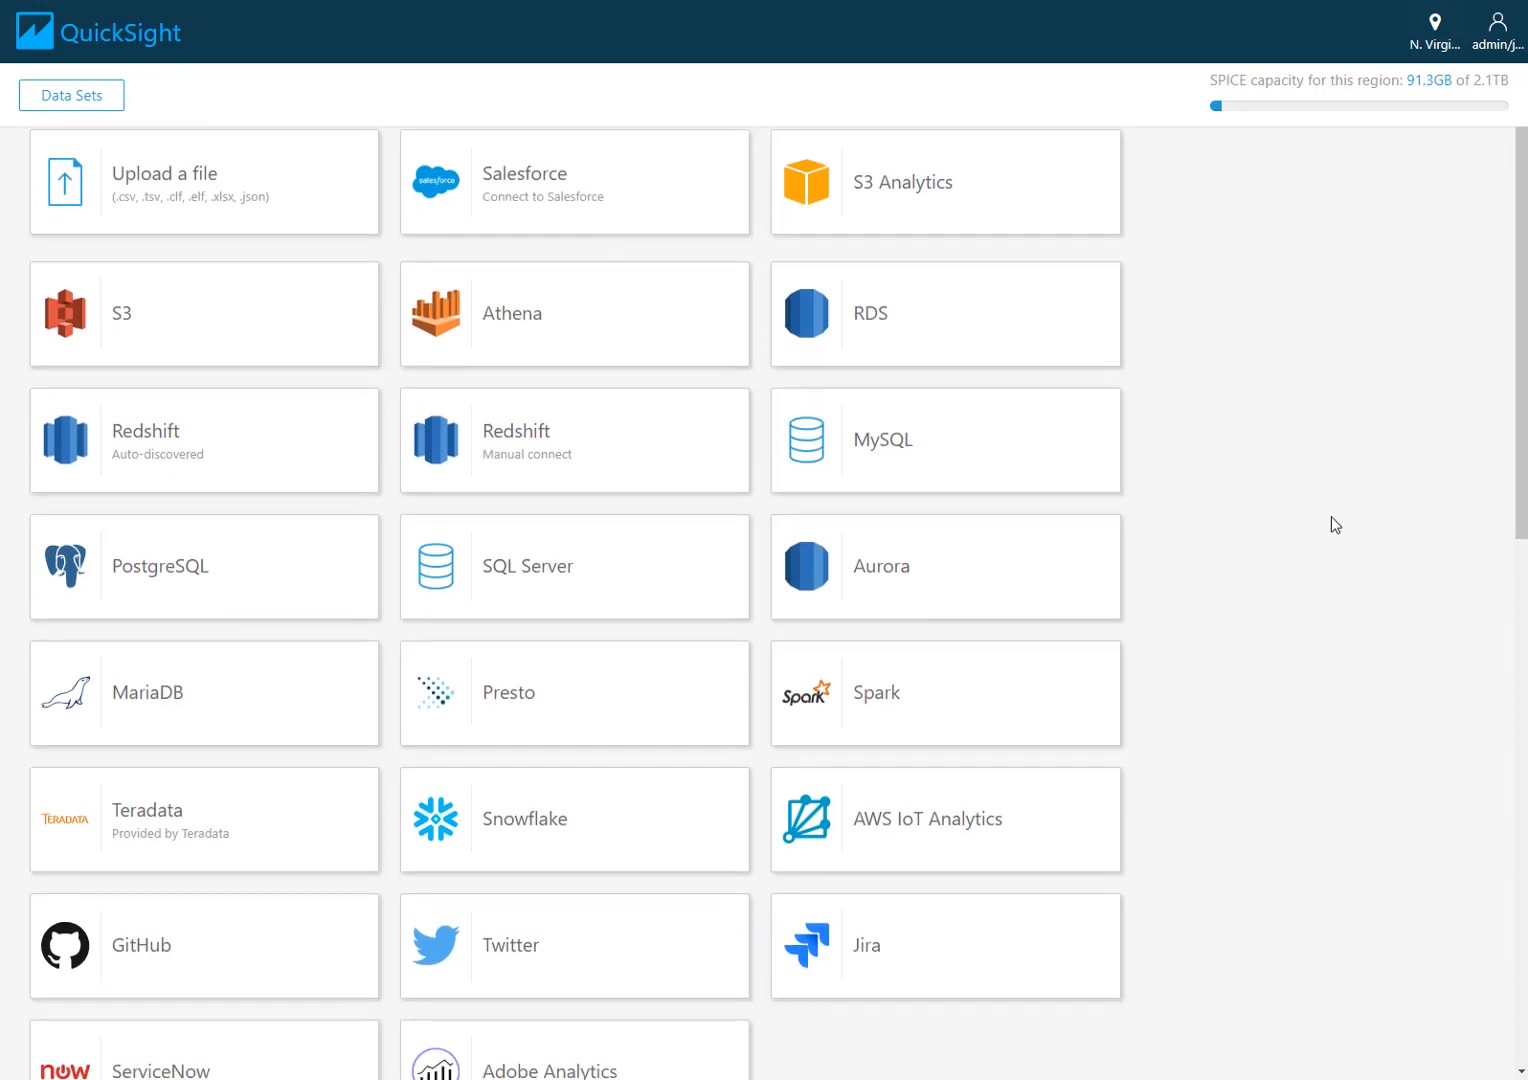
mouse_move(1026, 508)
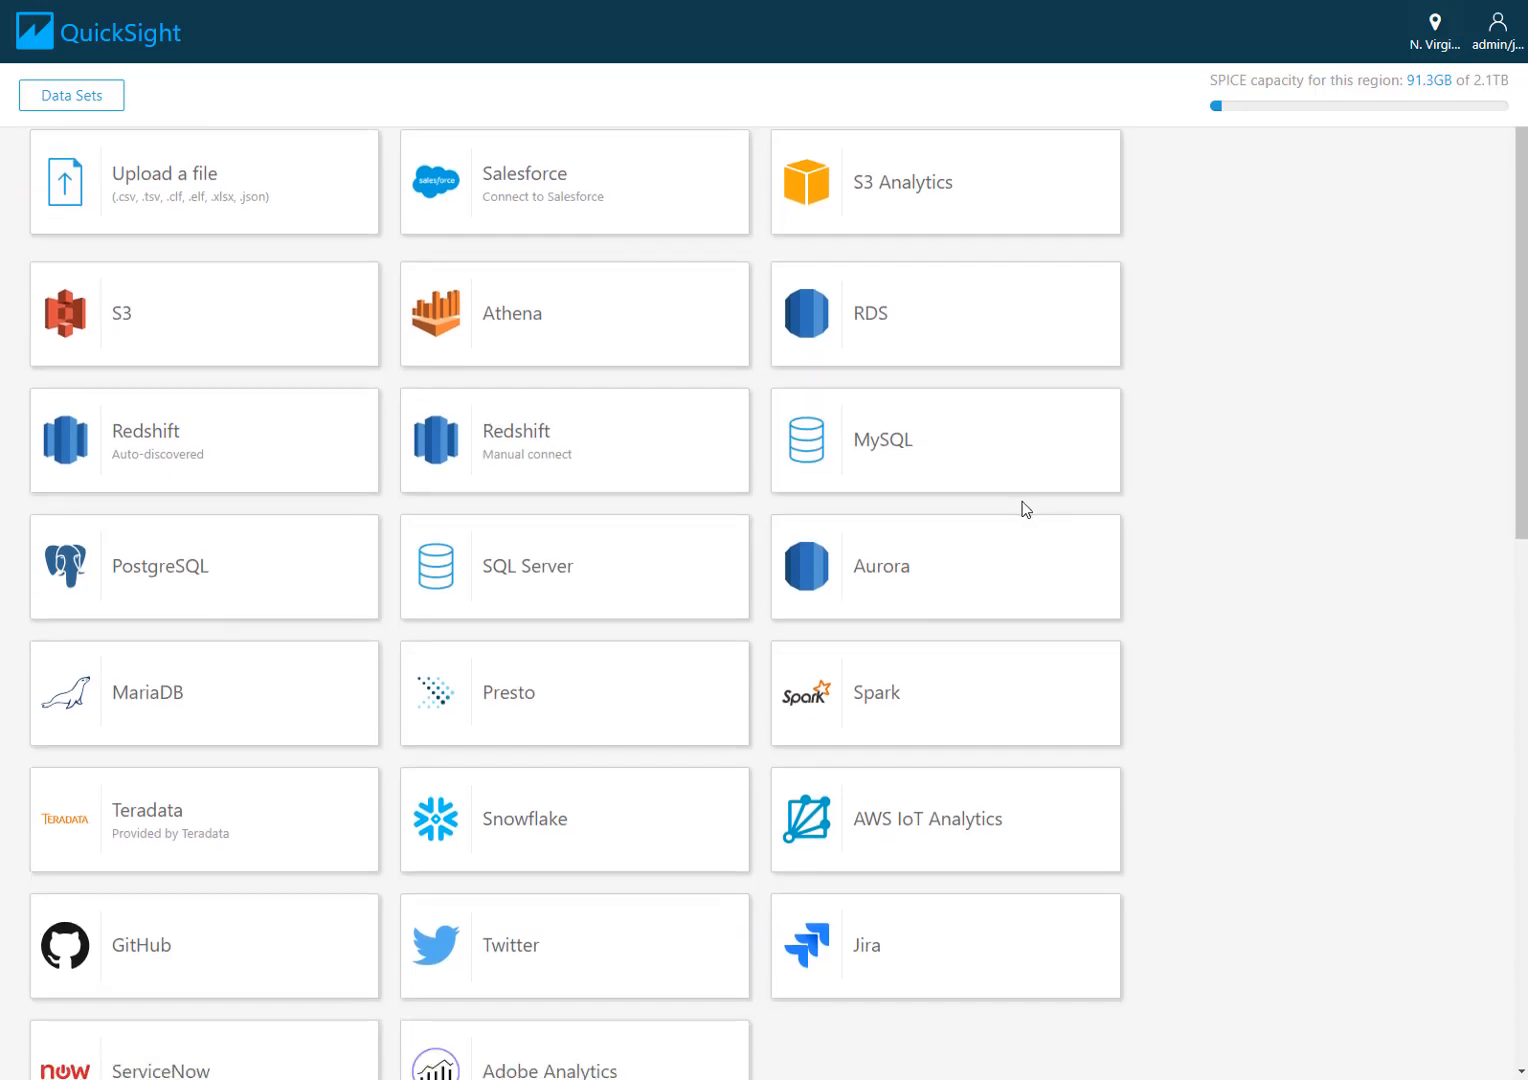
mouse_move(256, 170)
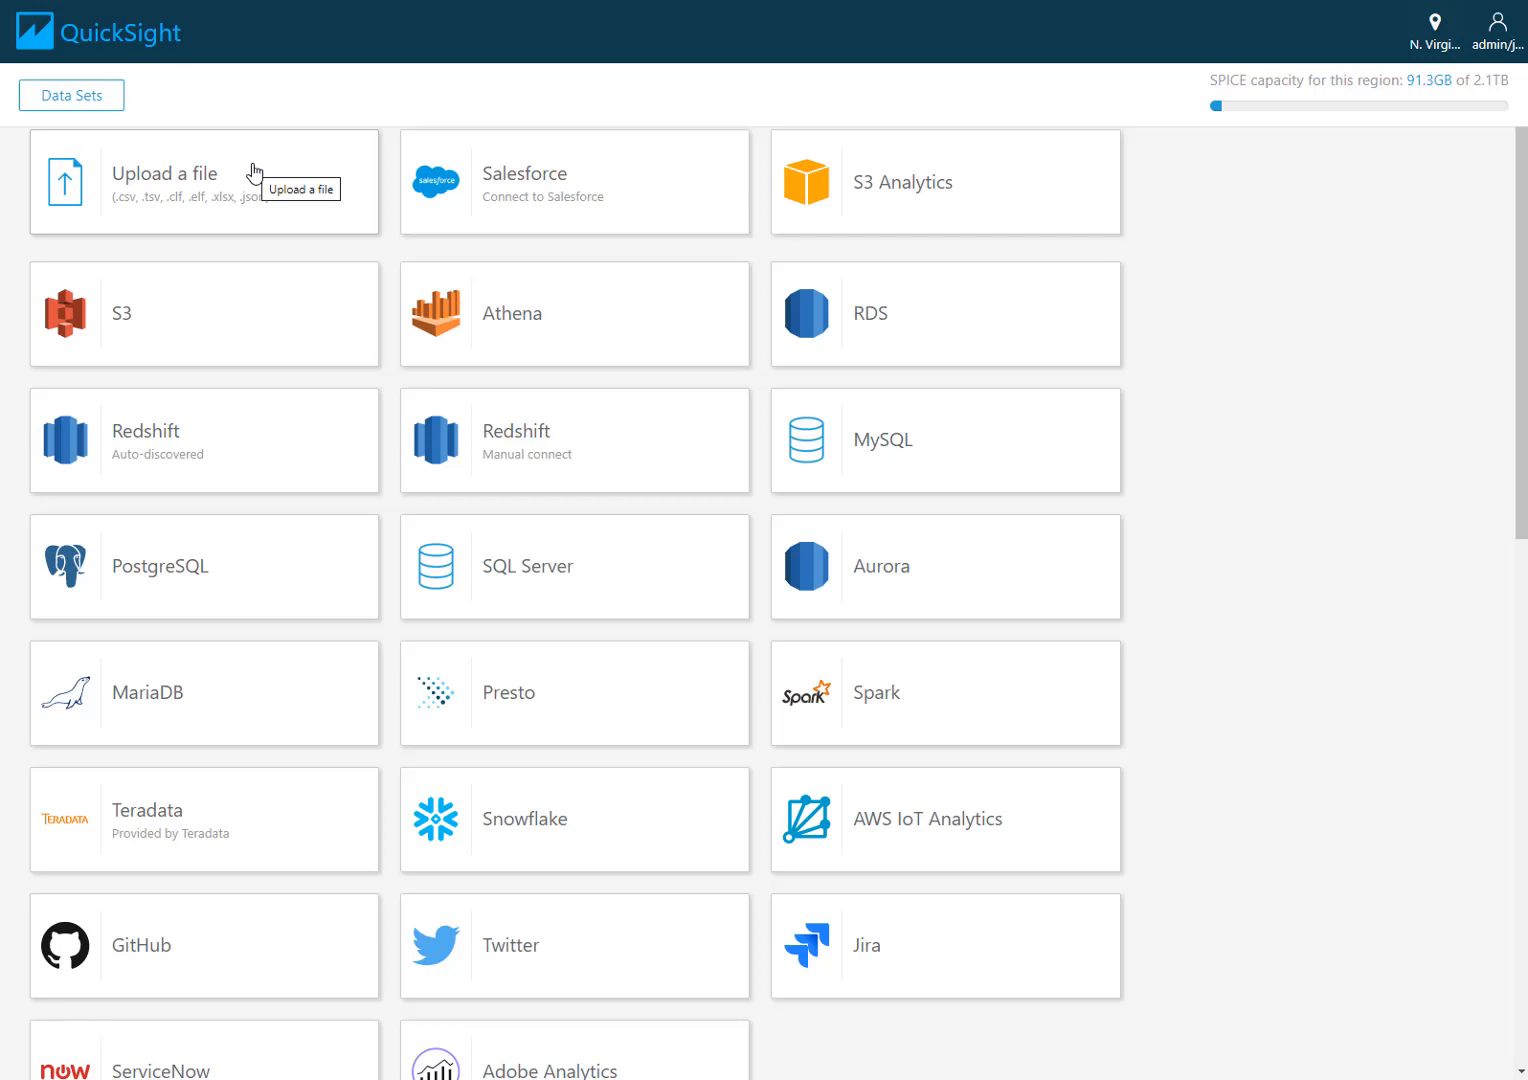
mouse_move(200, 442)
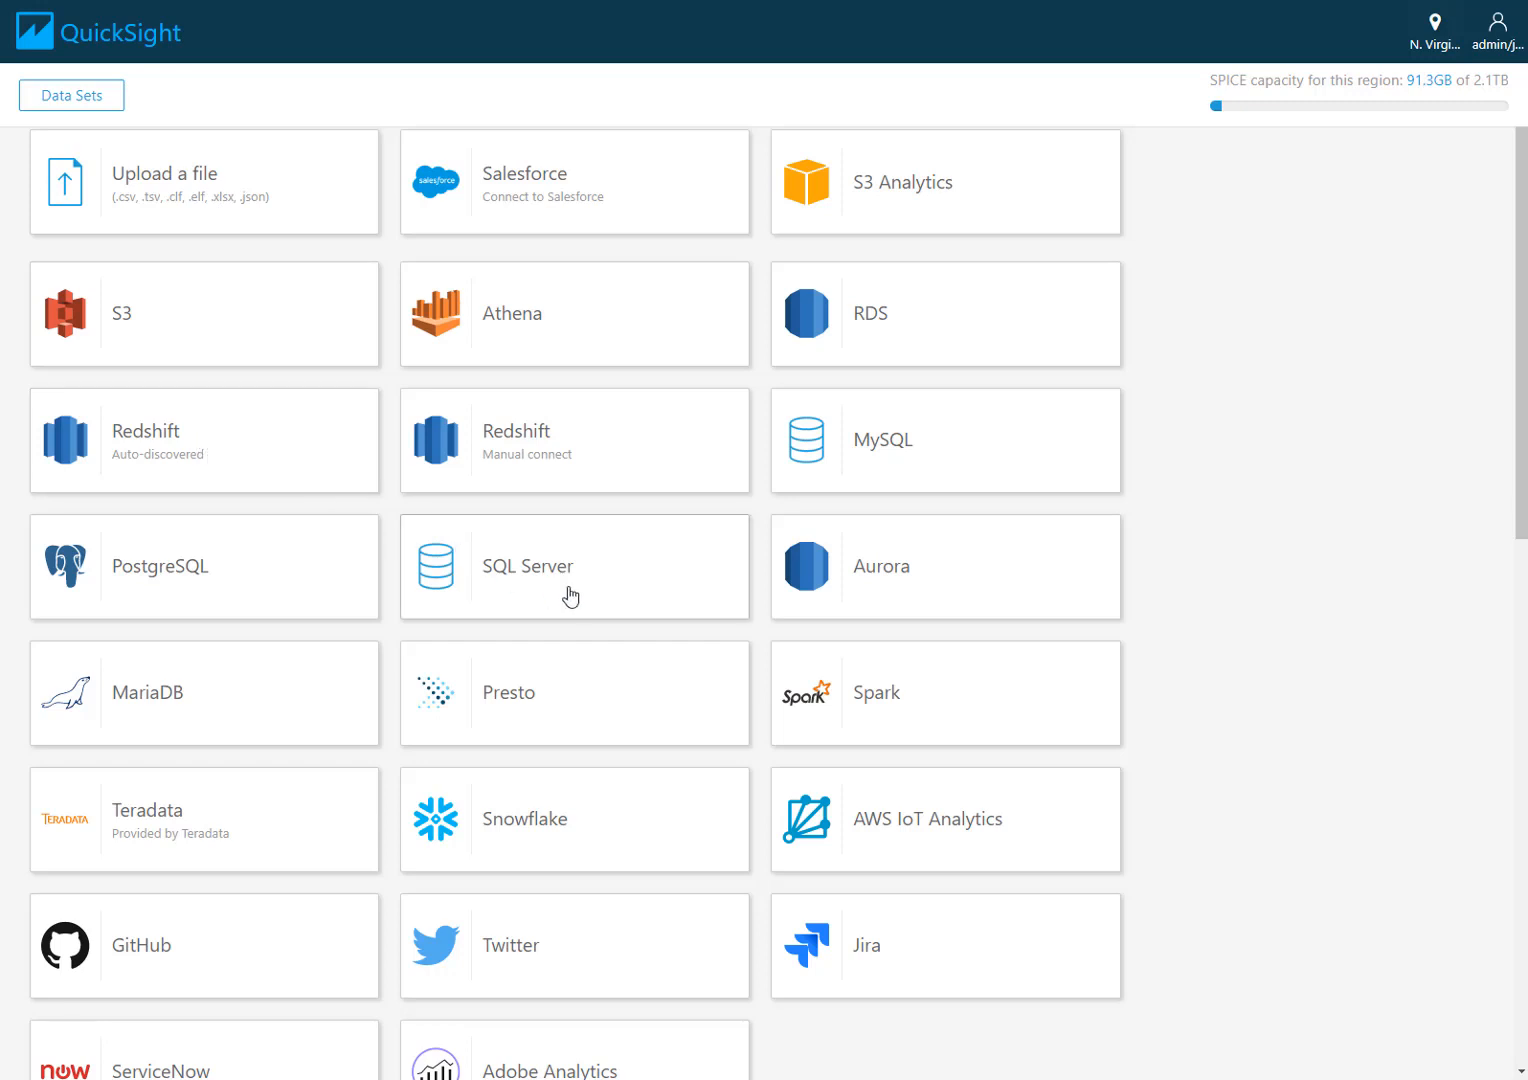
mouse_move(644, 216)
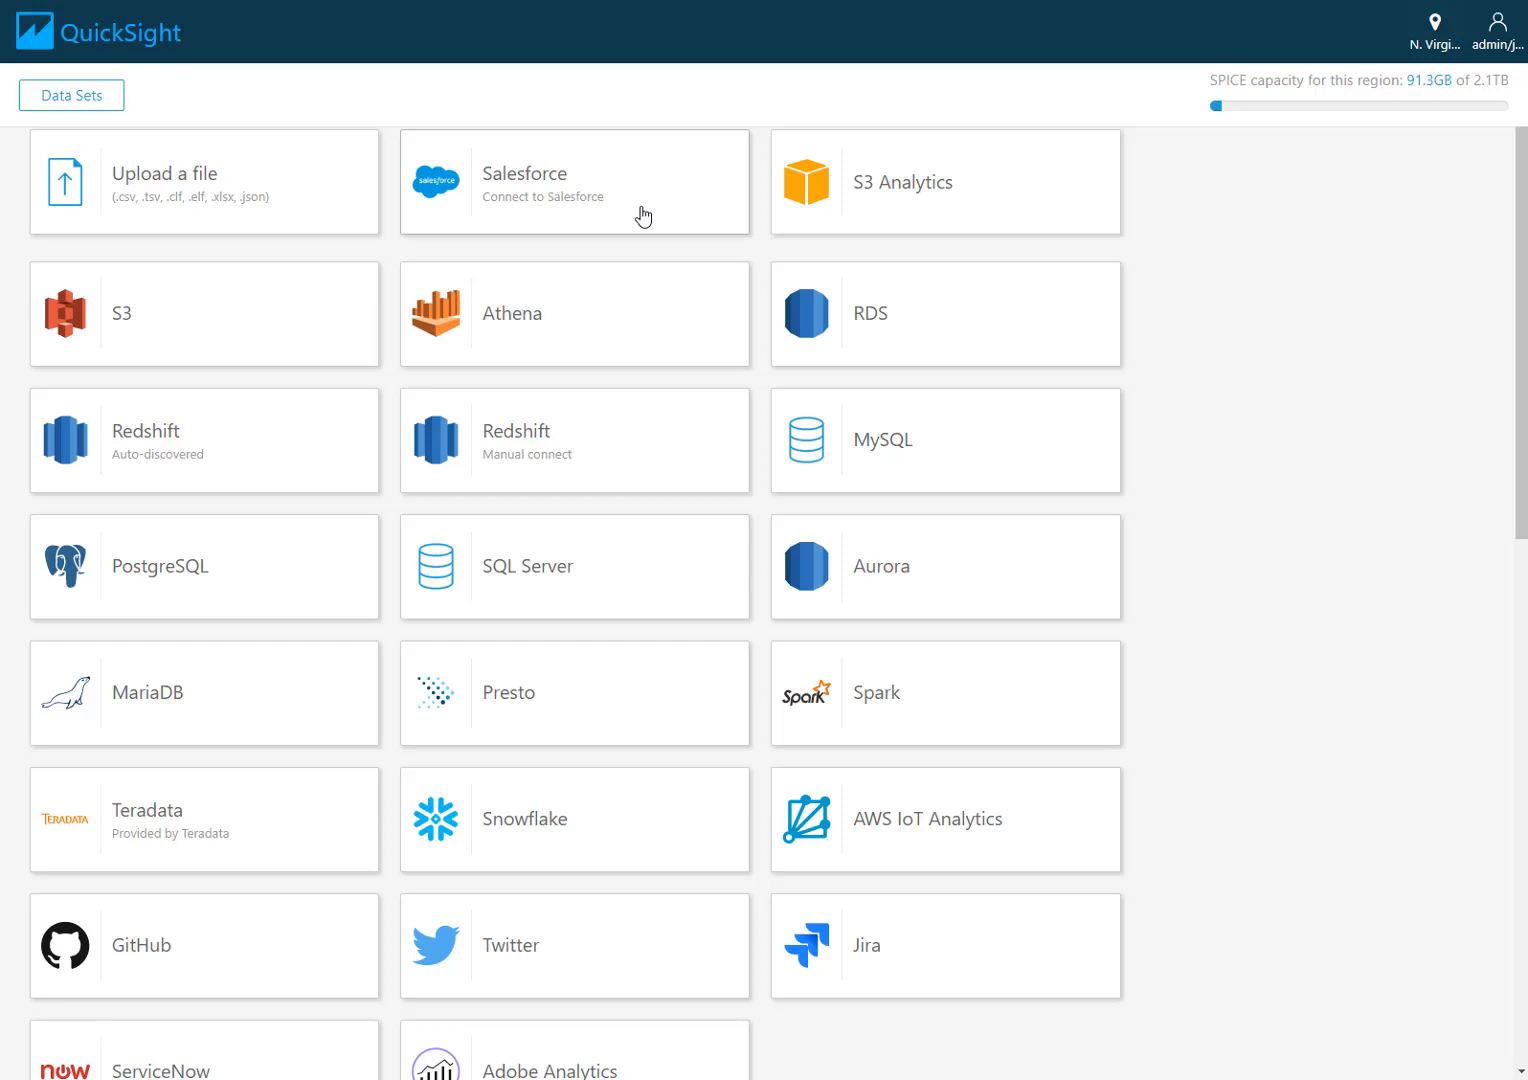
left_click(204, 440)
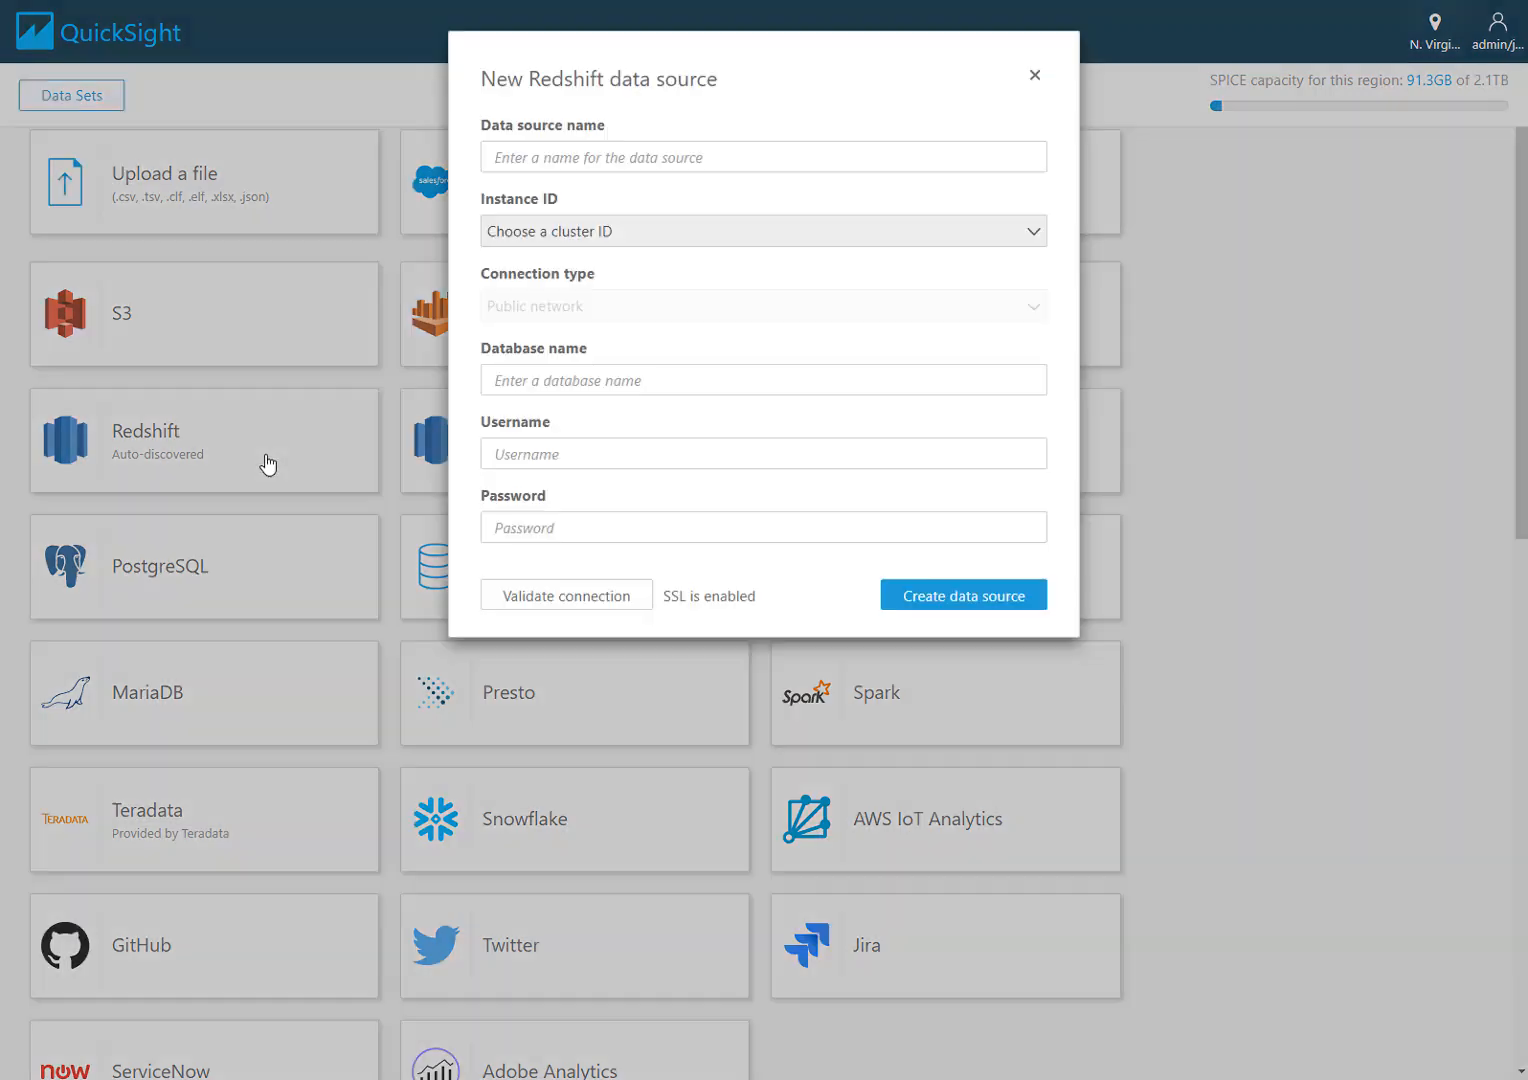
left_click(762, 156)
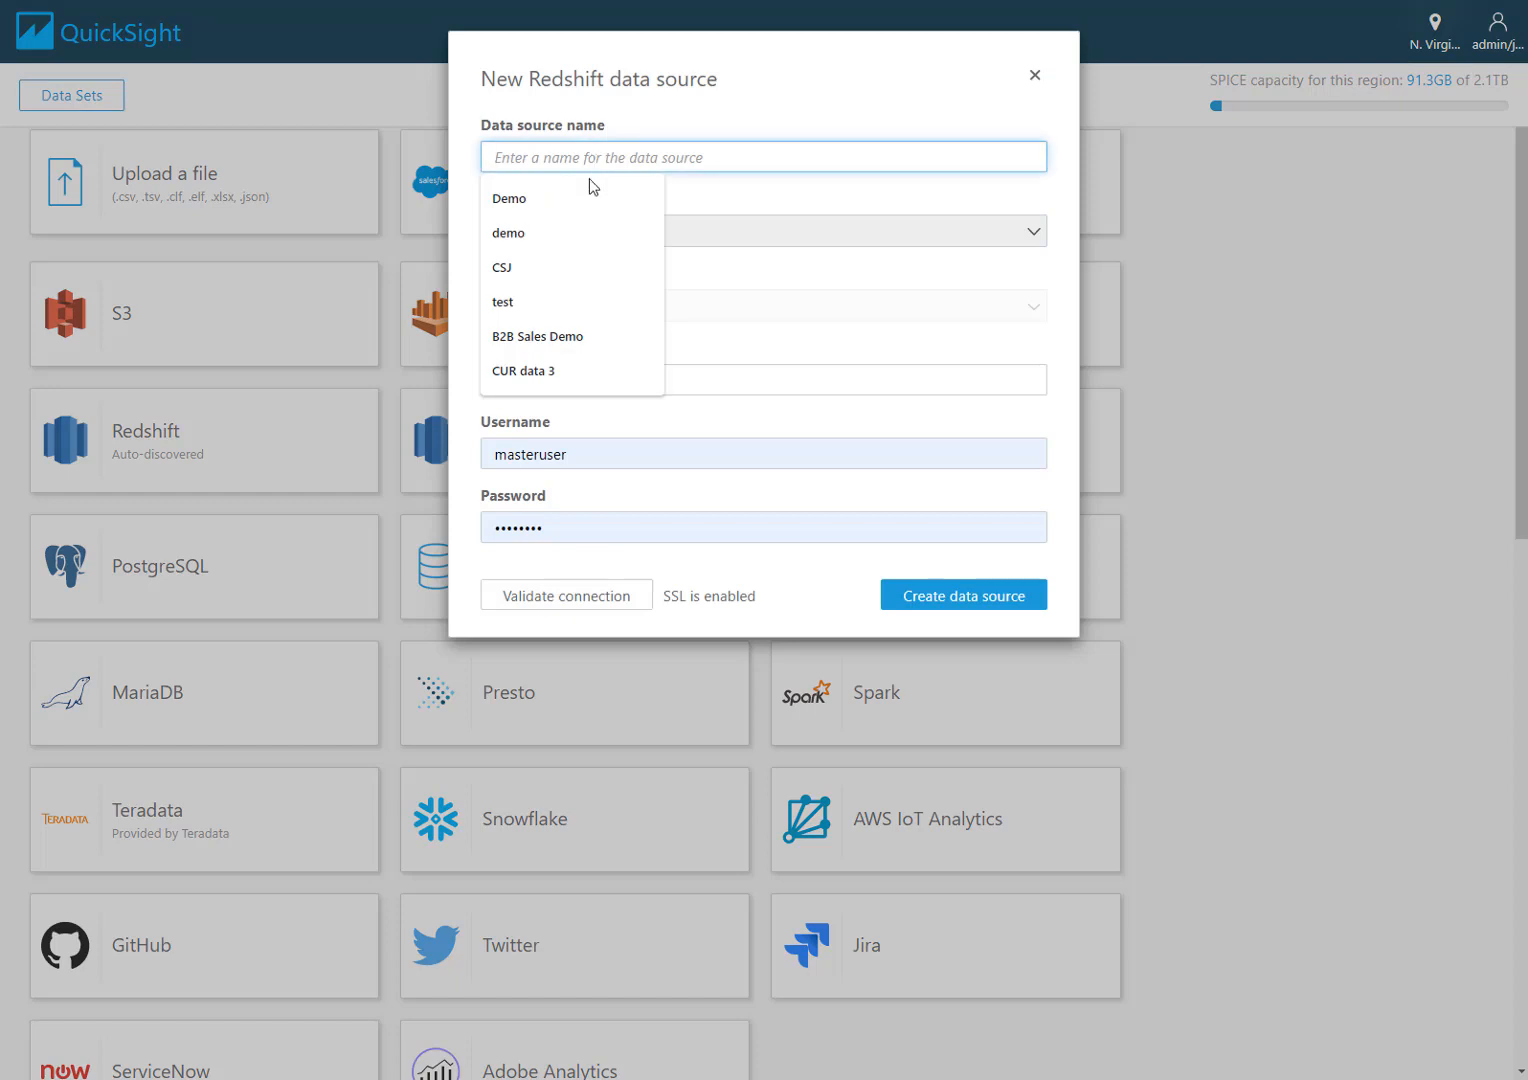
left_click(502, 268)
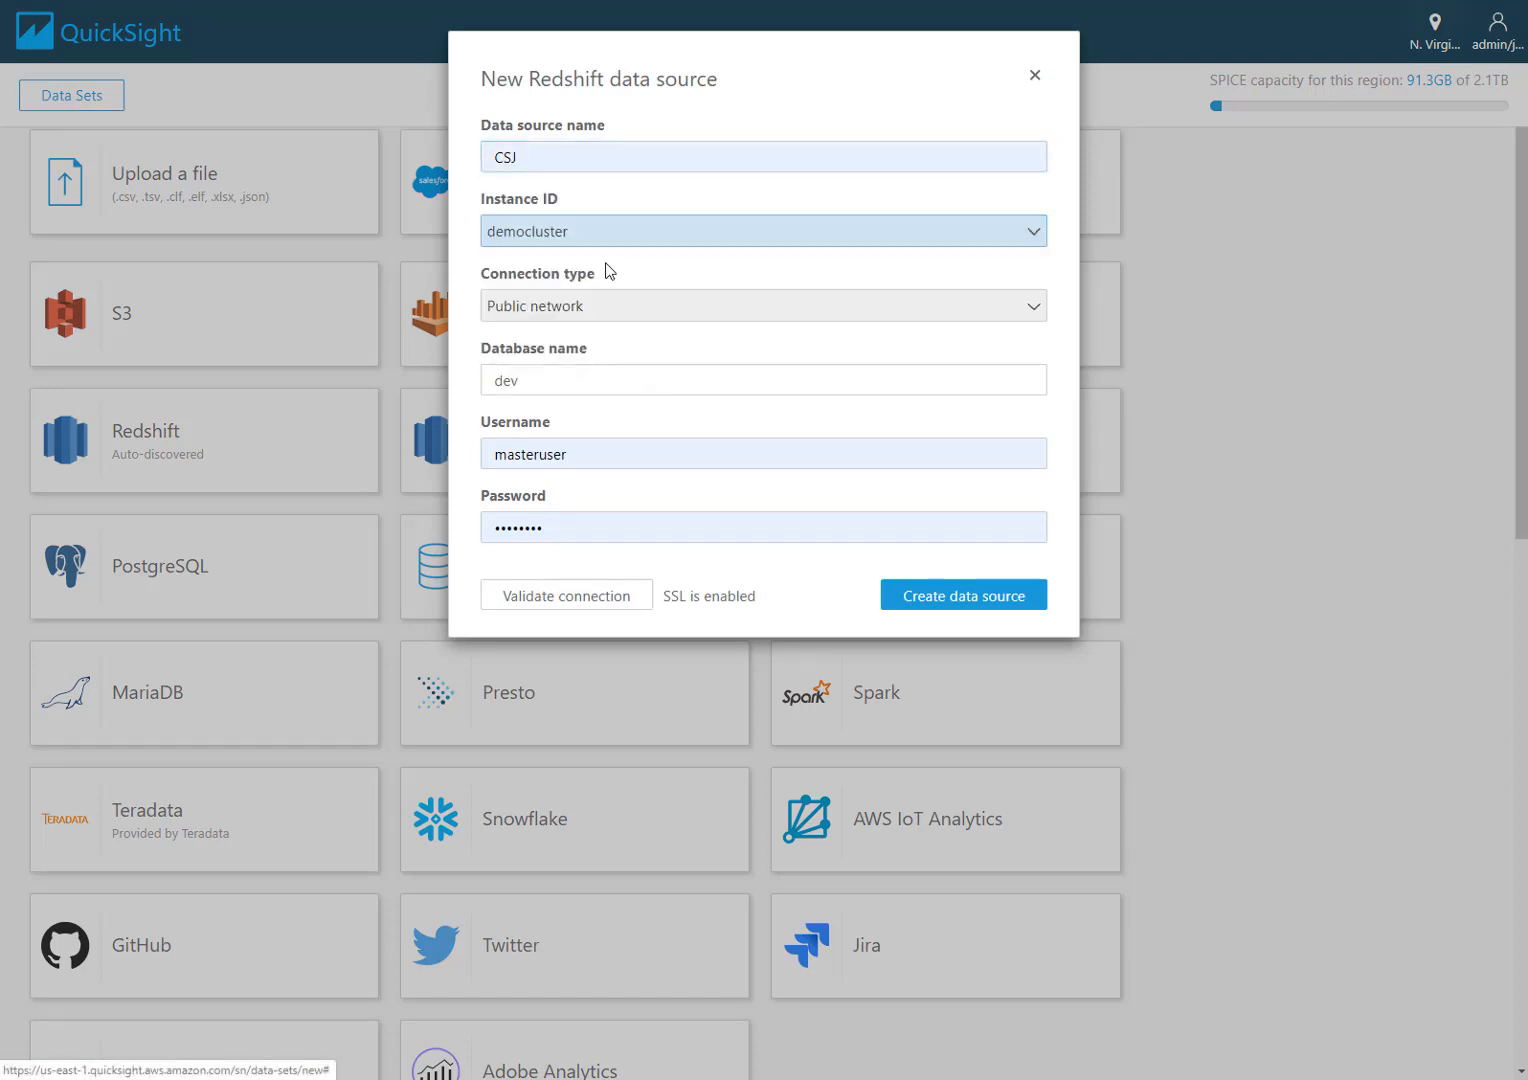
type("dem")
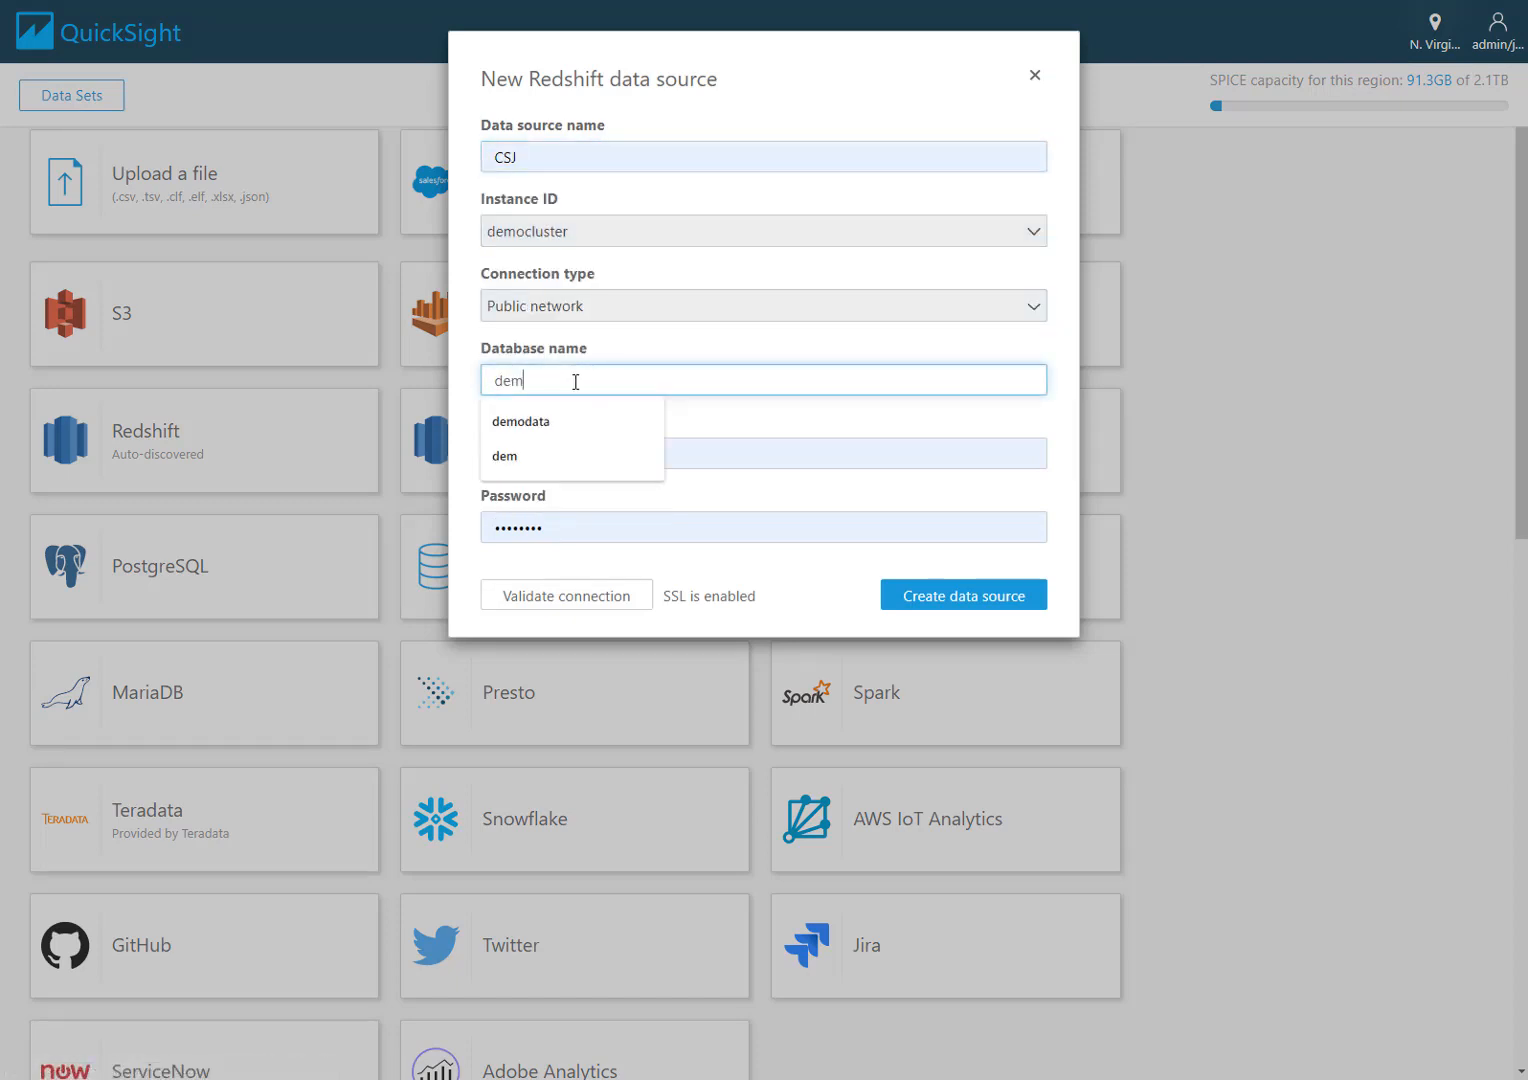
left_click(962, 596)
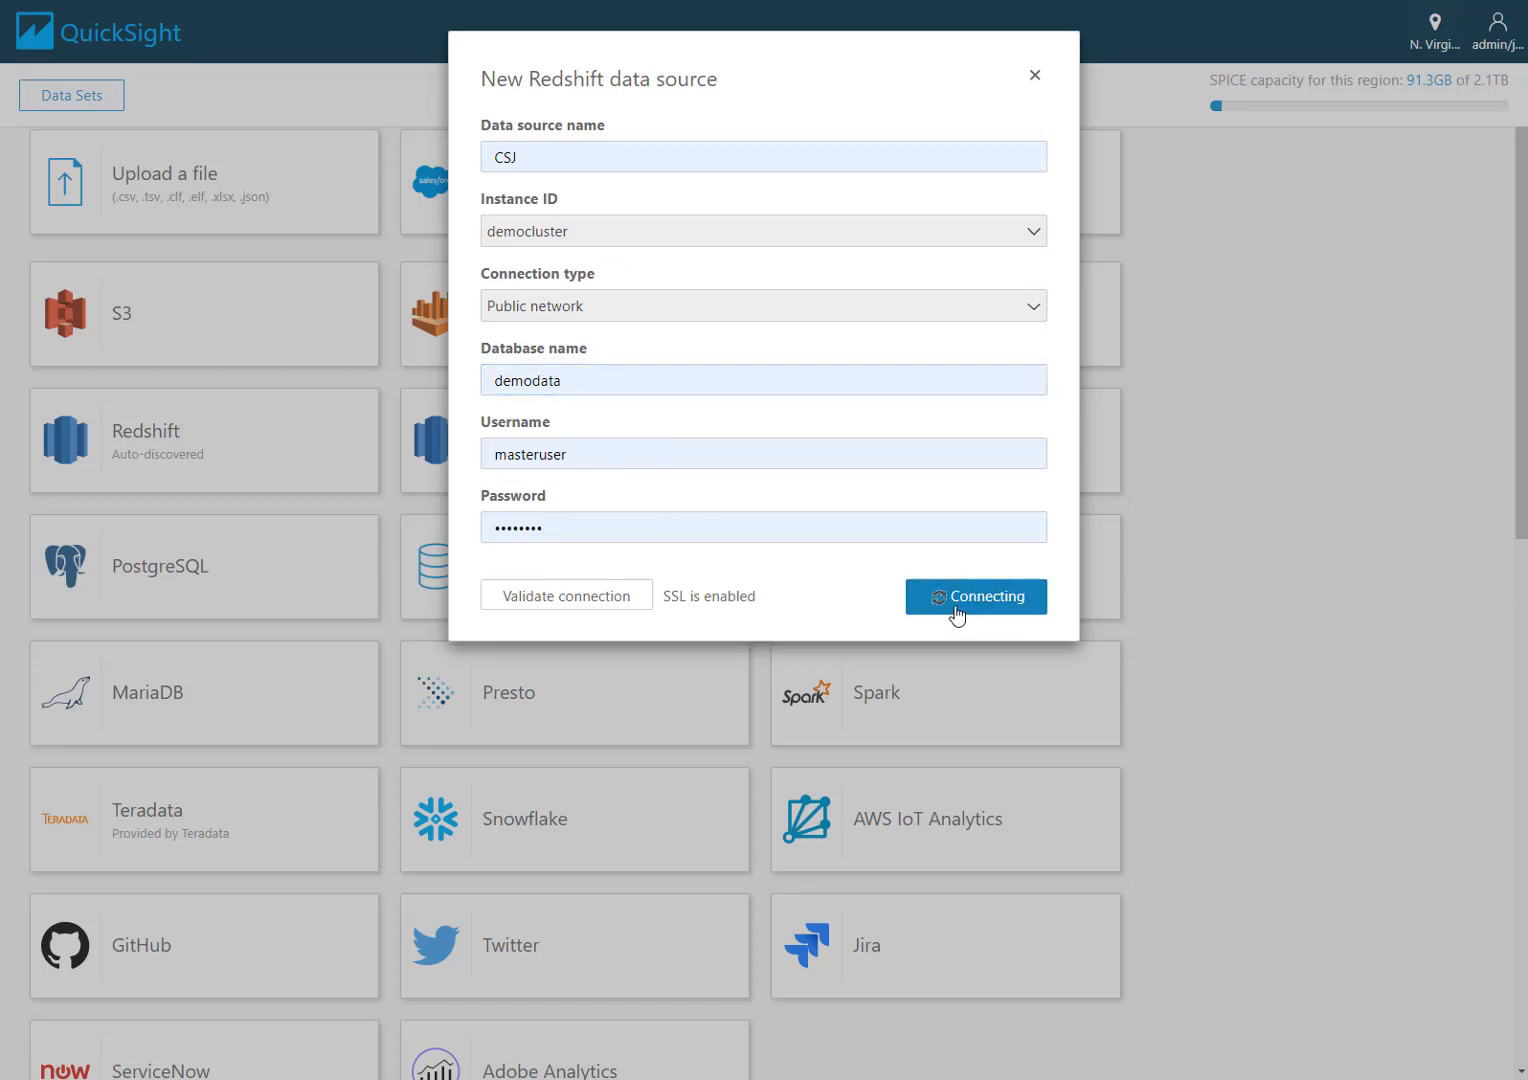
Step: Connect CSJ and bring the orders table from the b2b_sales schema into data preparation
left_click(976, 596)
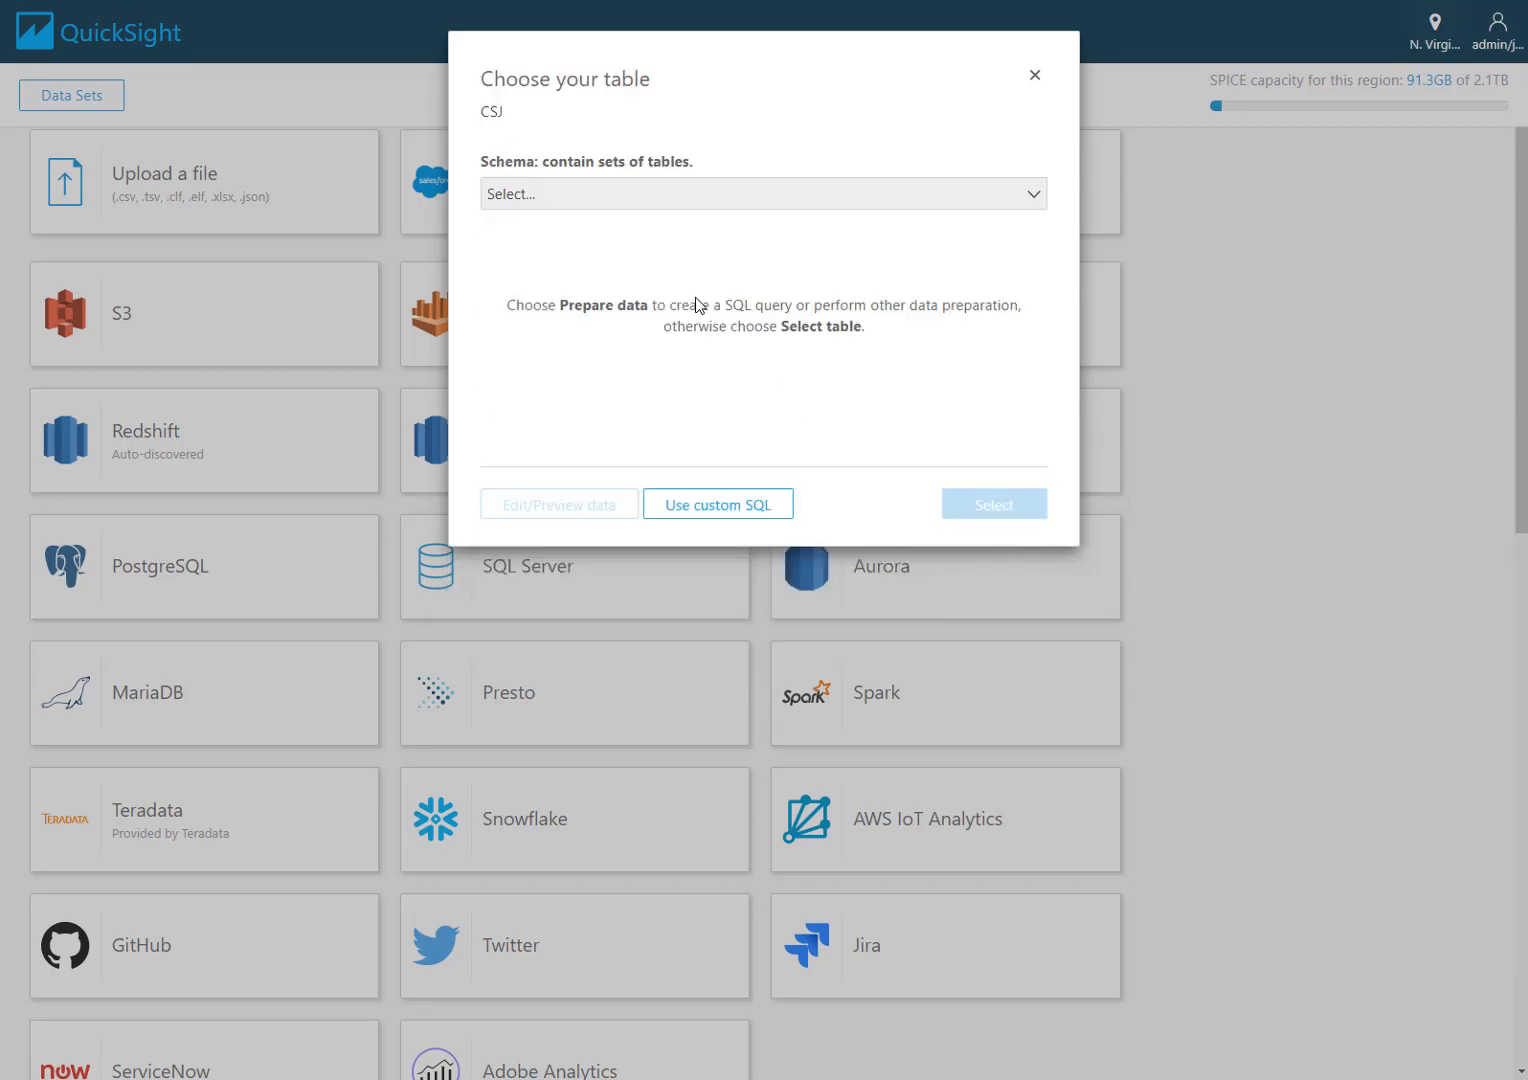
left_click(764, 192)
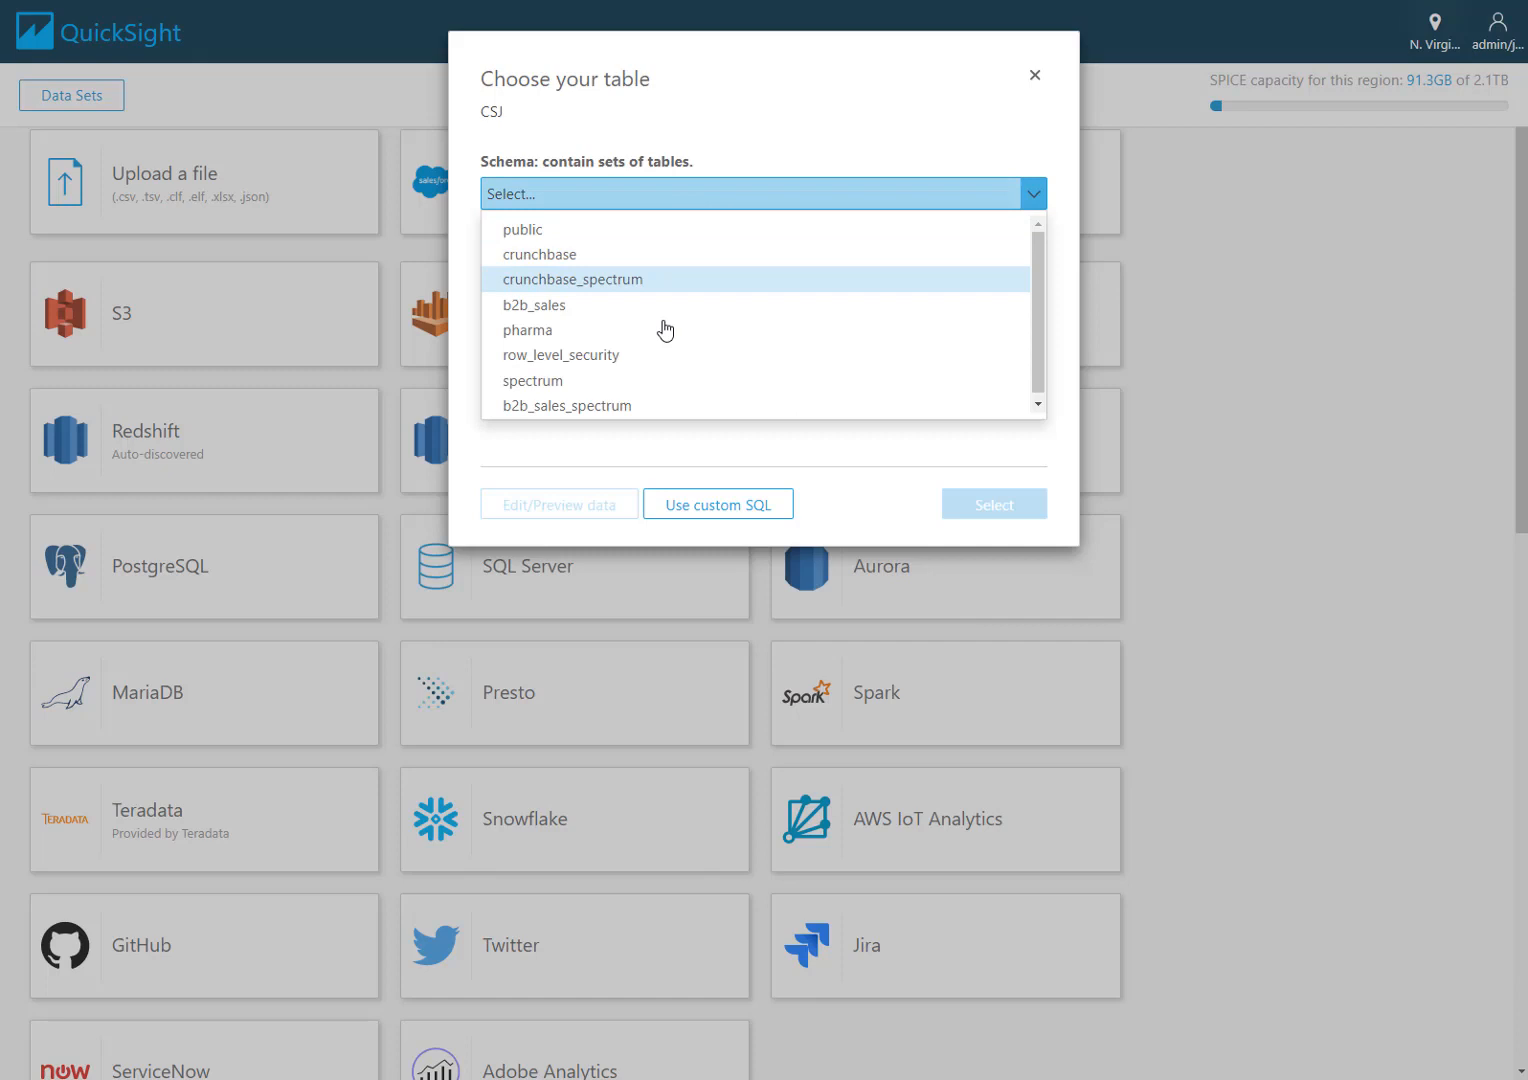
left_click(534, 304)
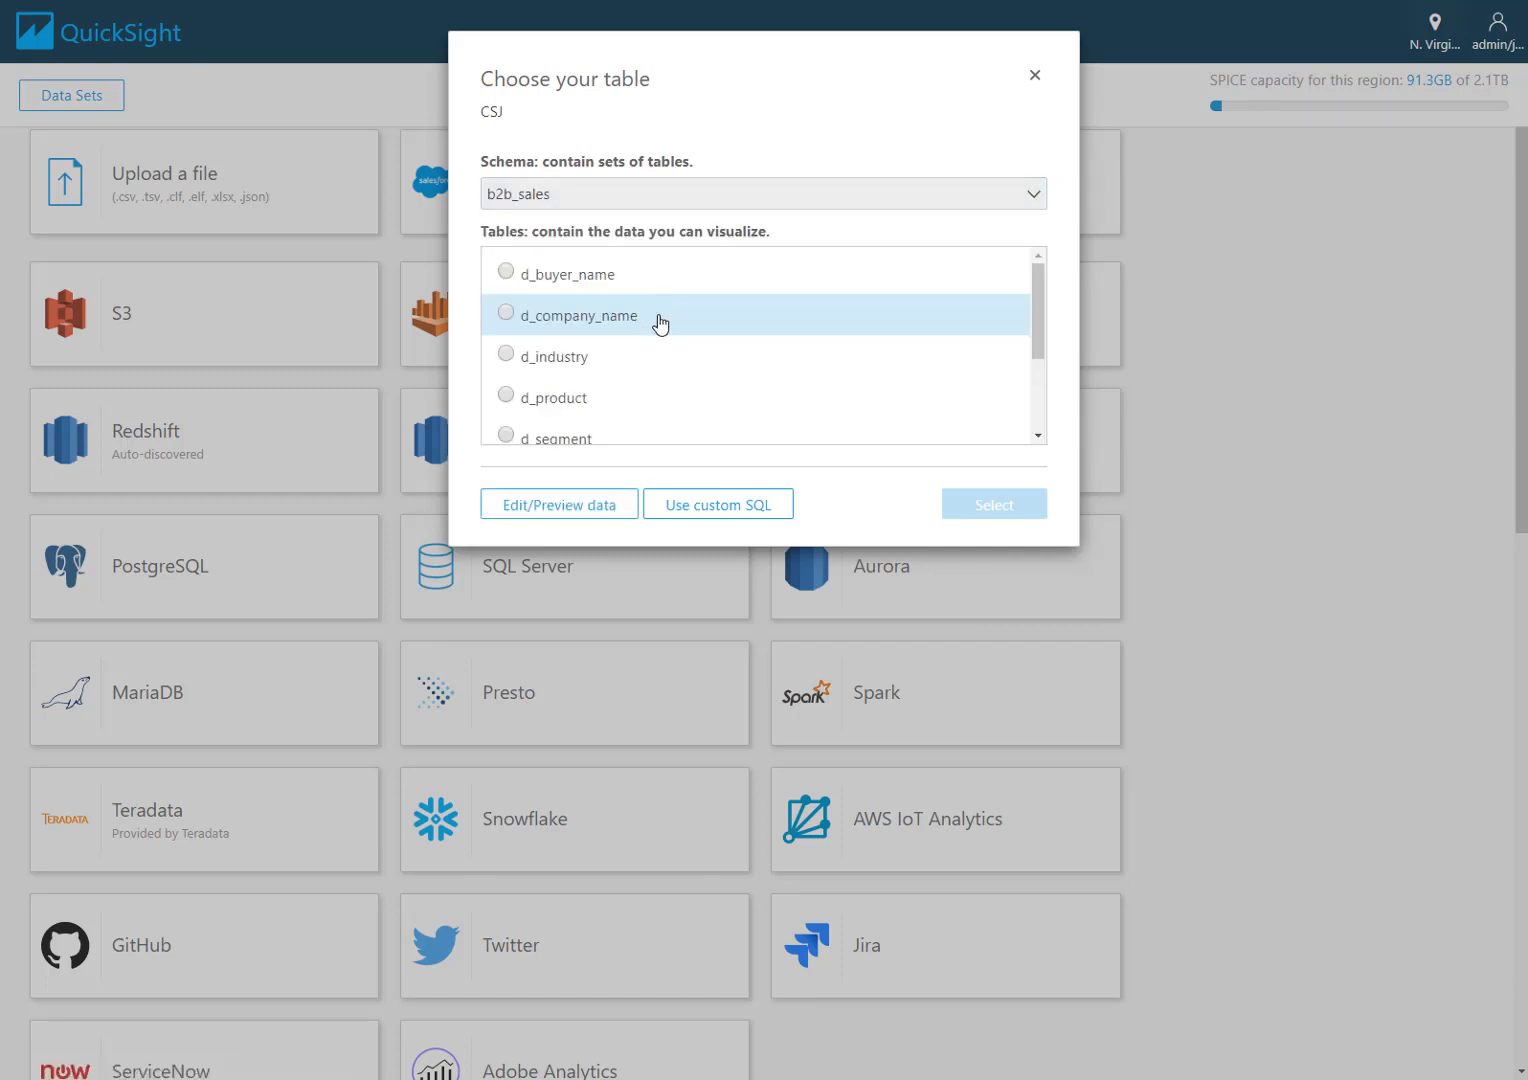
scroll("down", 3)
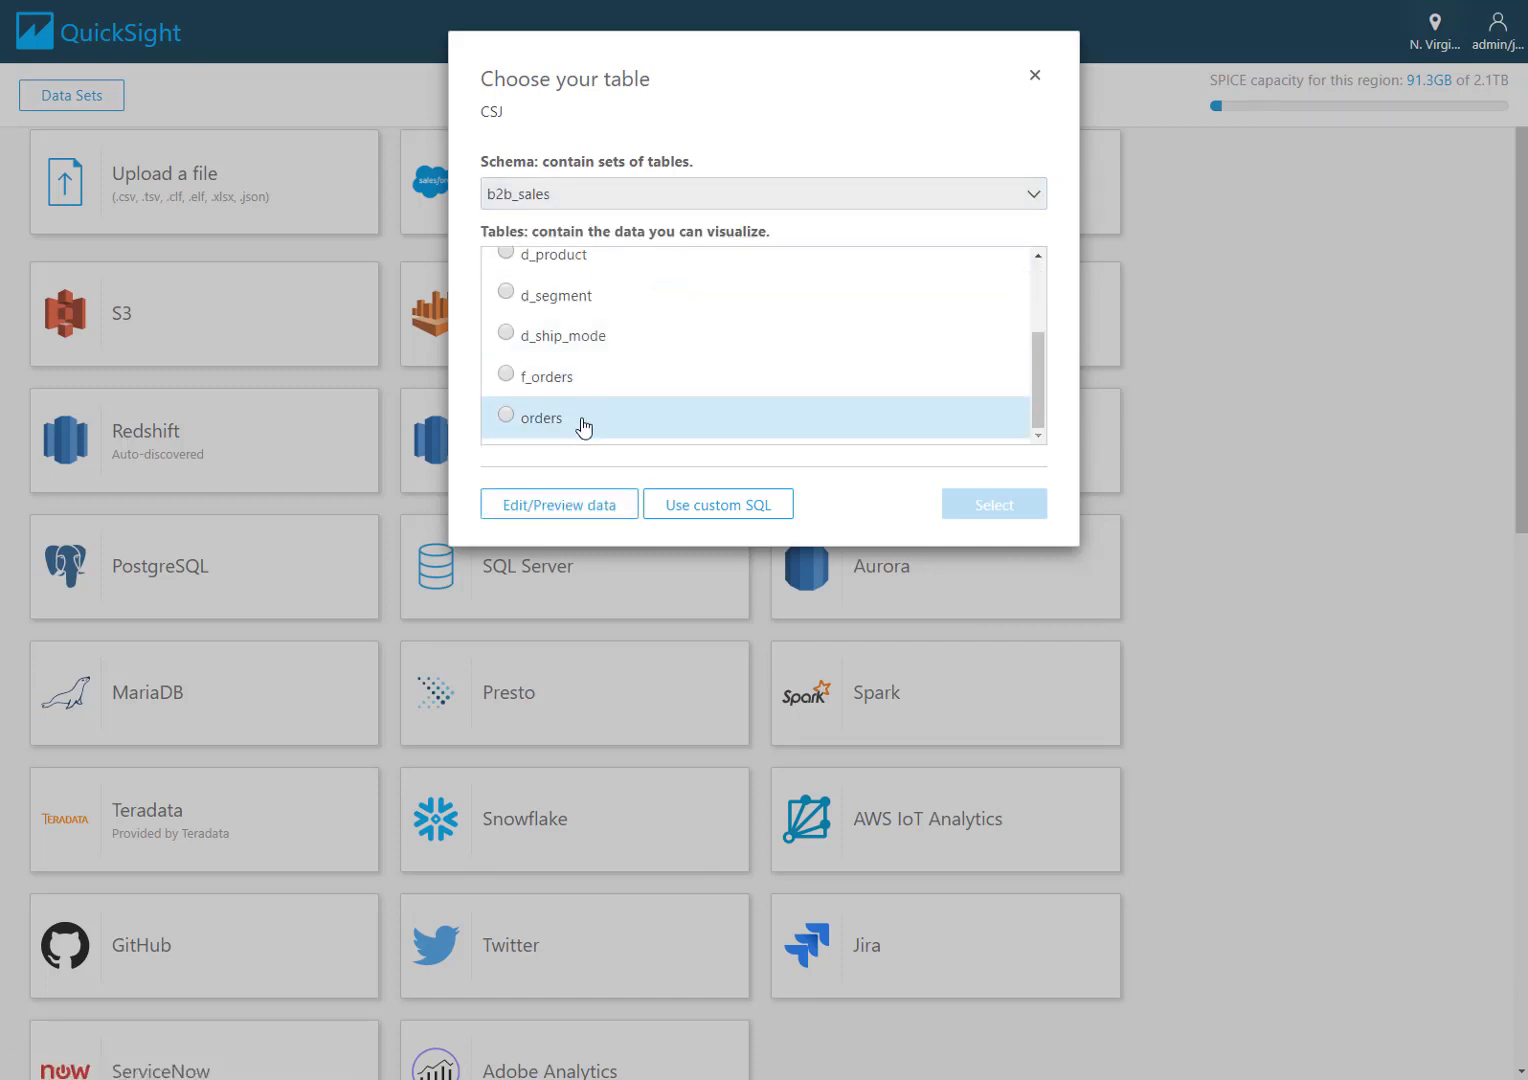
left_click(506, 416)
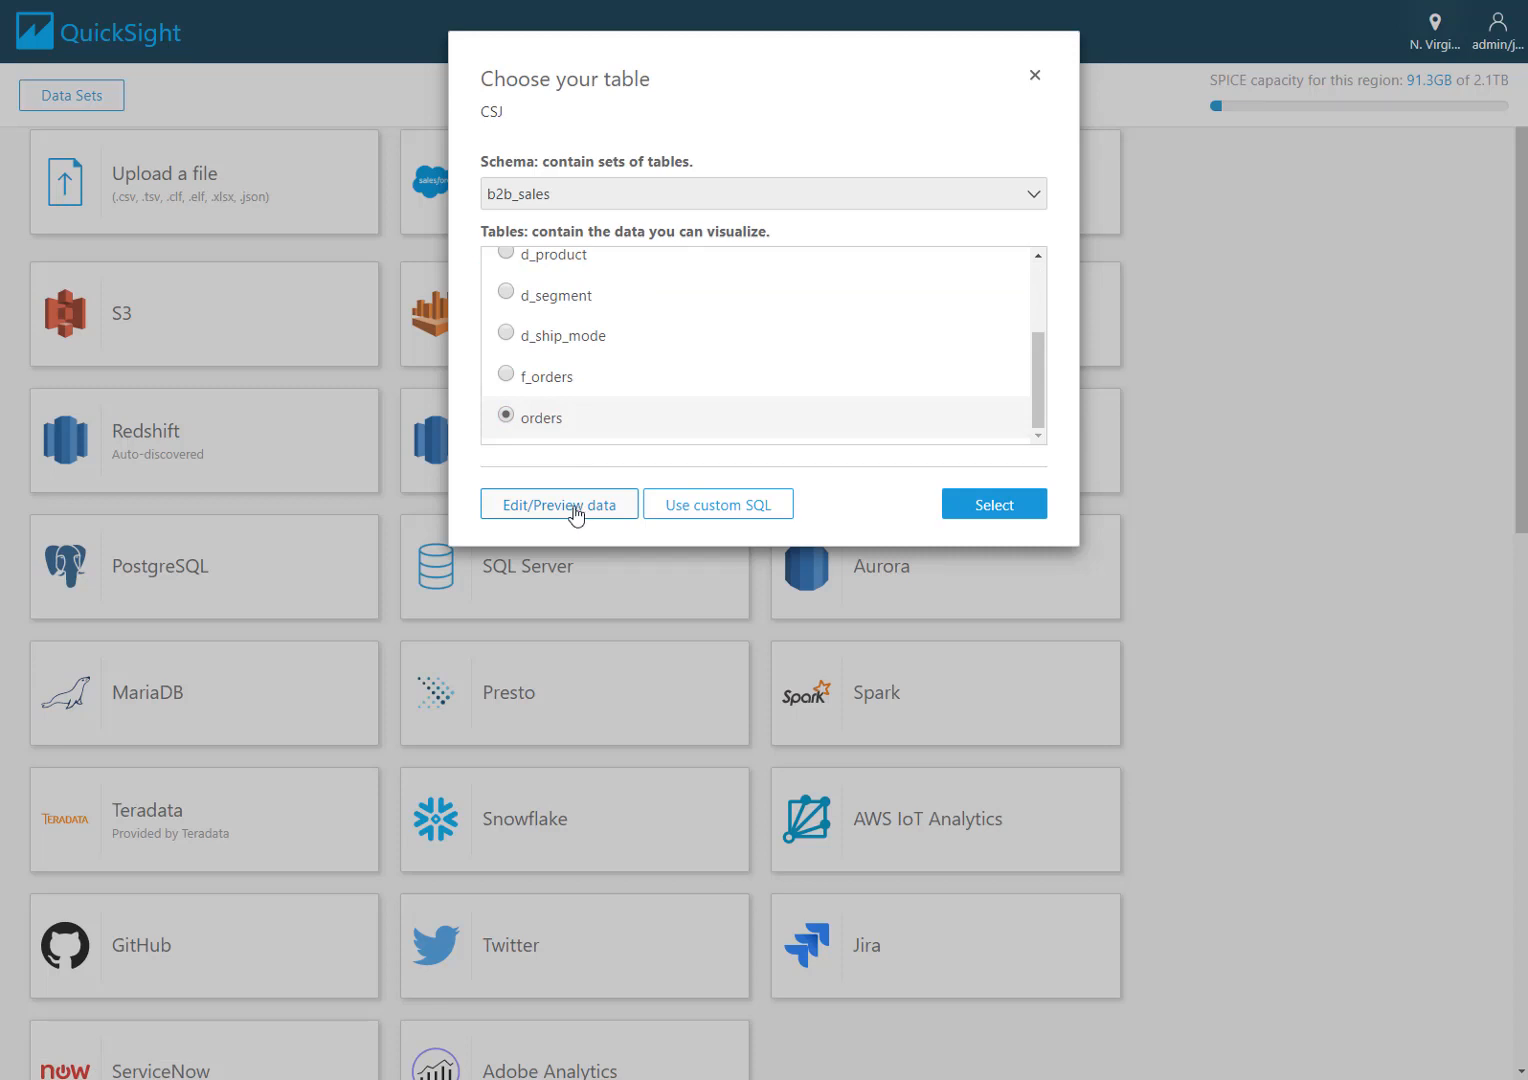
left_click(558, 504)
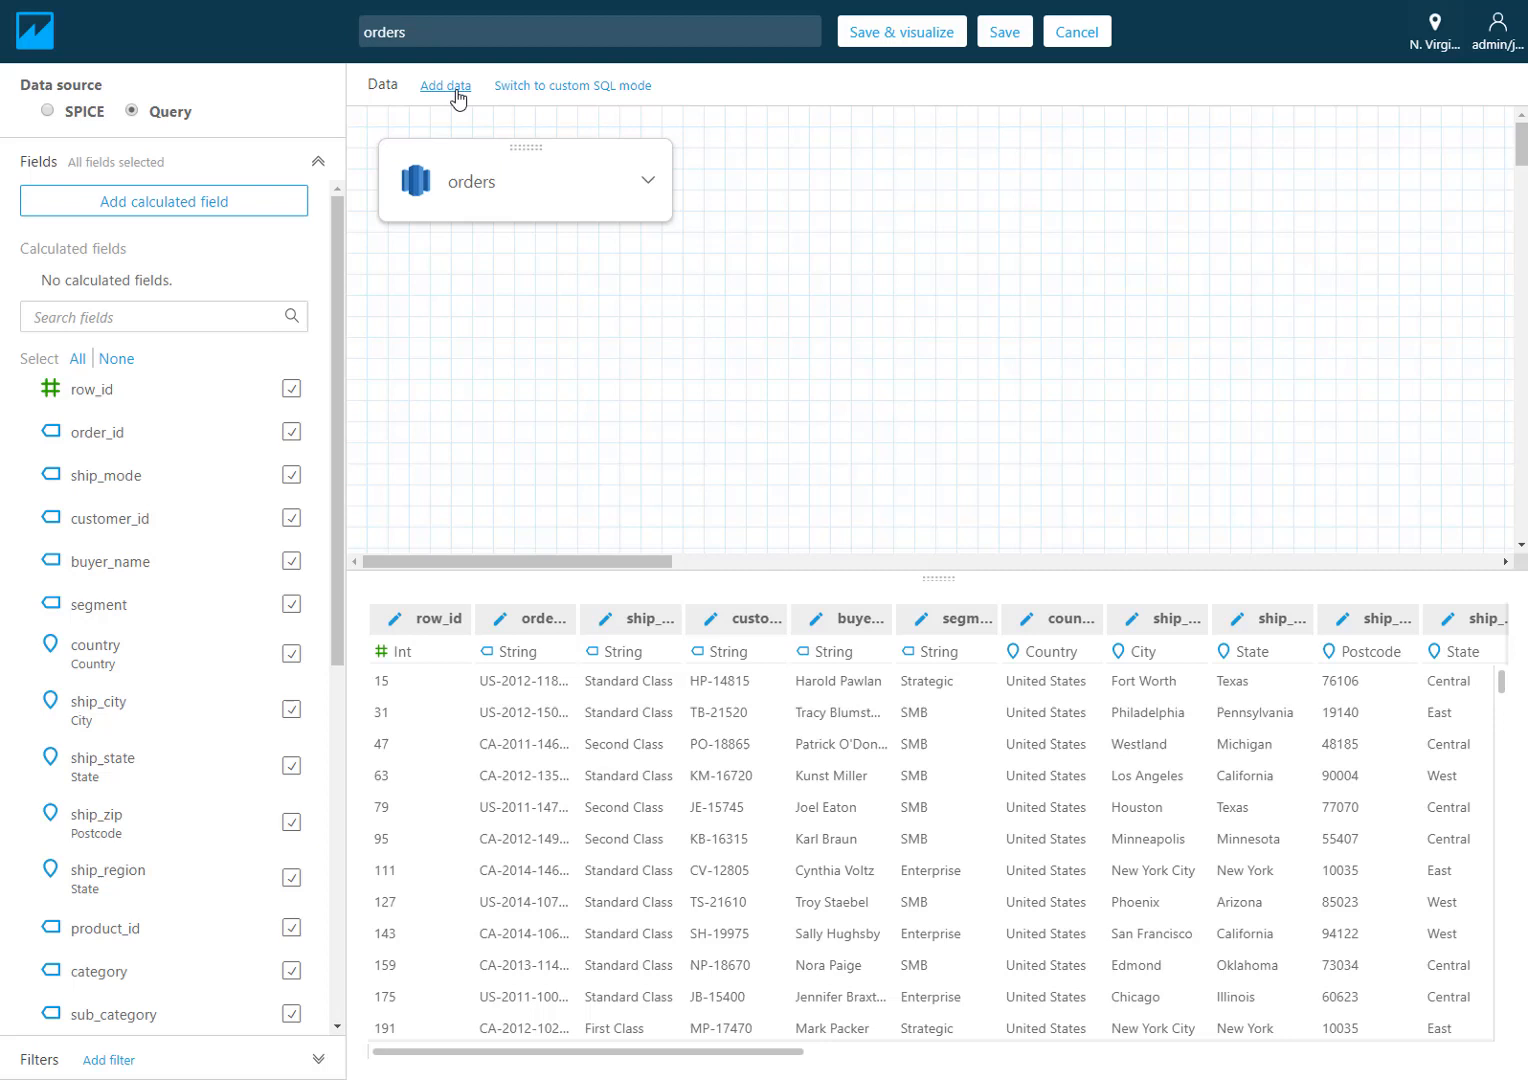
Step: Add data from the Athena source Demo so its b2b-orders-denormalized tables are listed
left_click(446, 84)
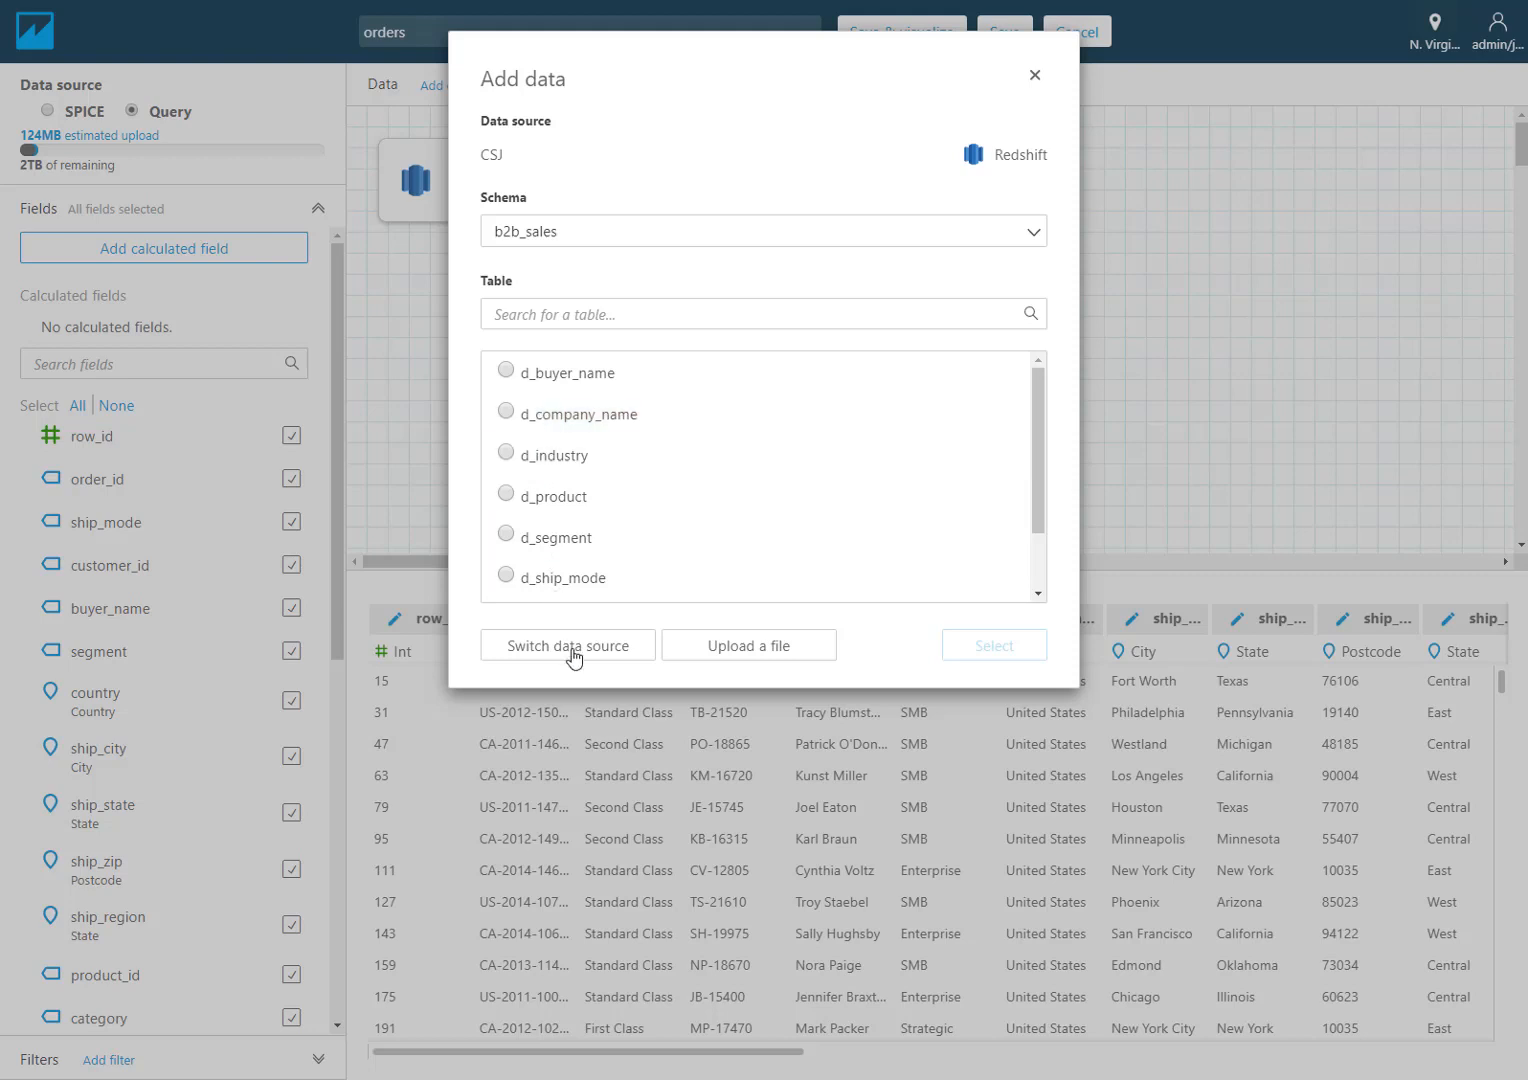
mouse_move(650, 660)
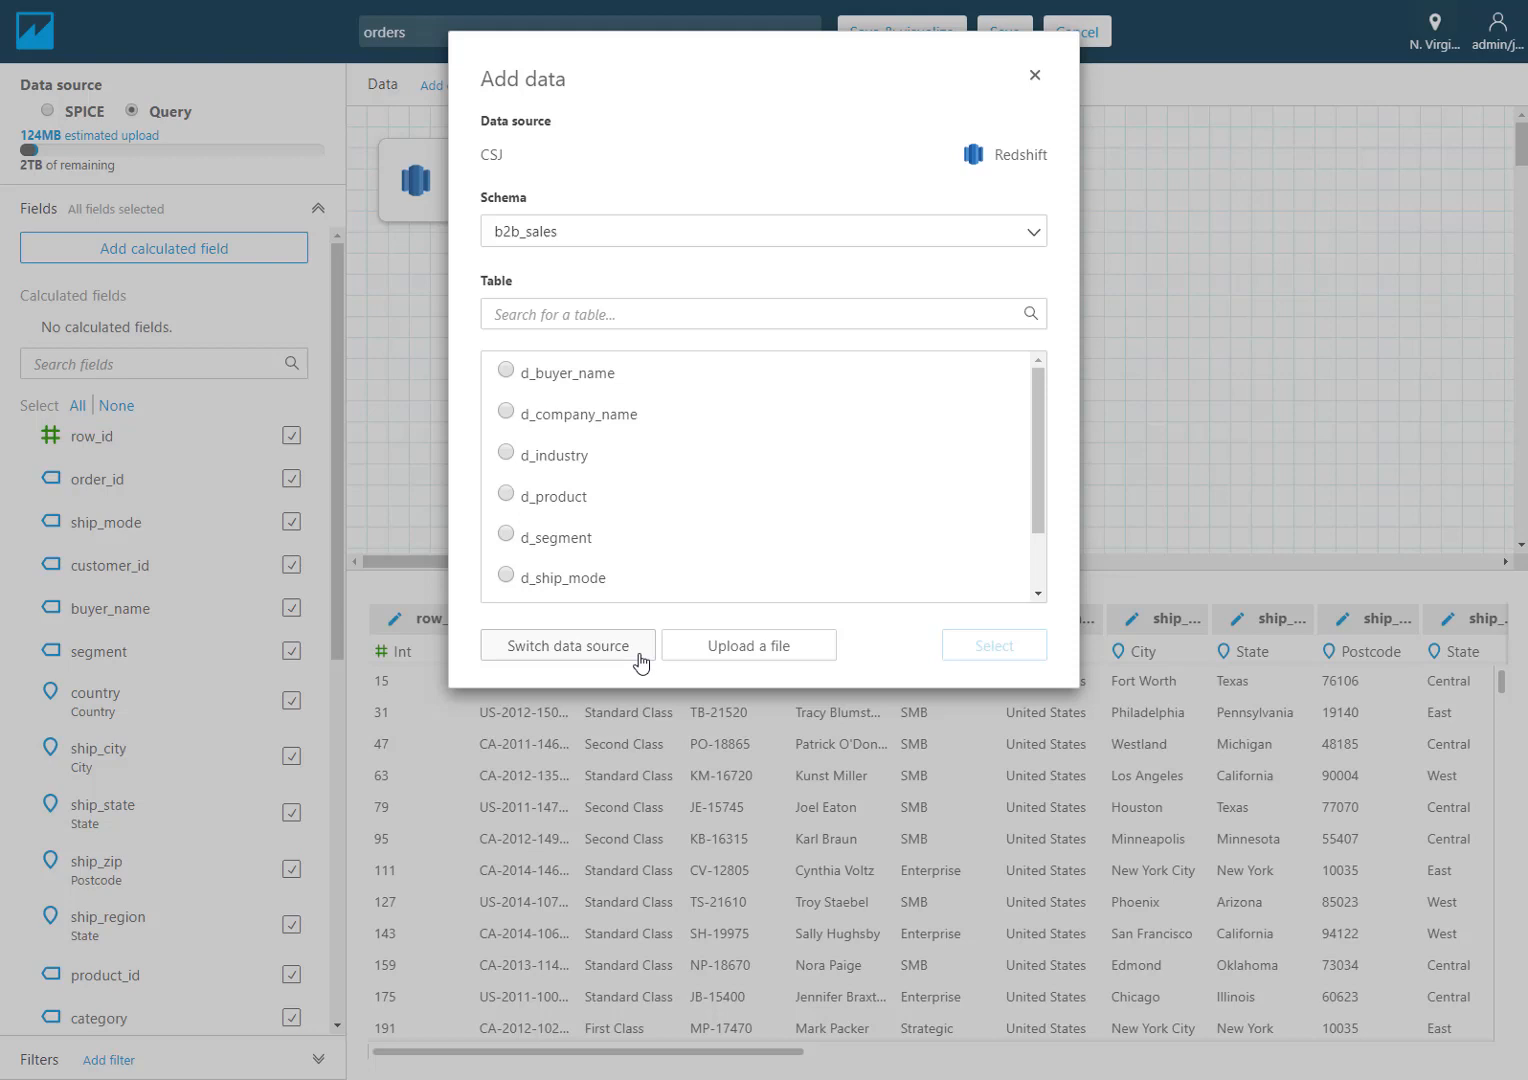
left_click(568, 644)
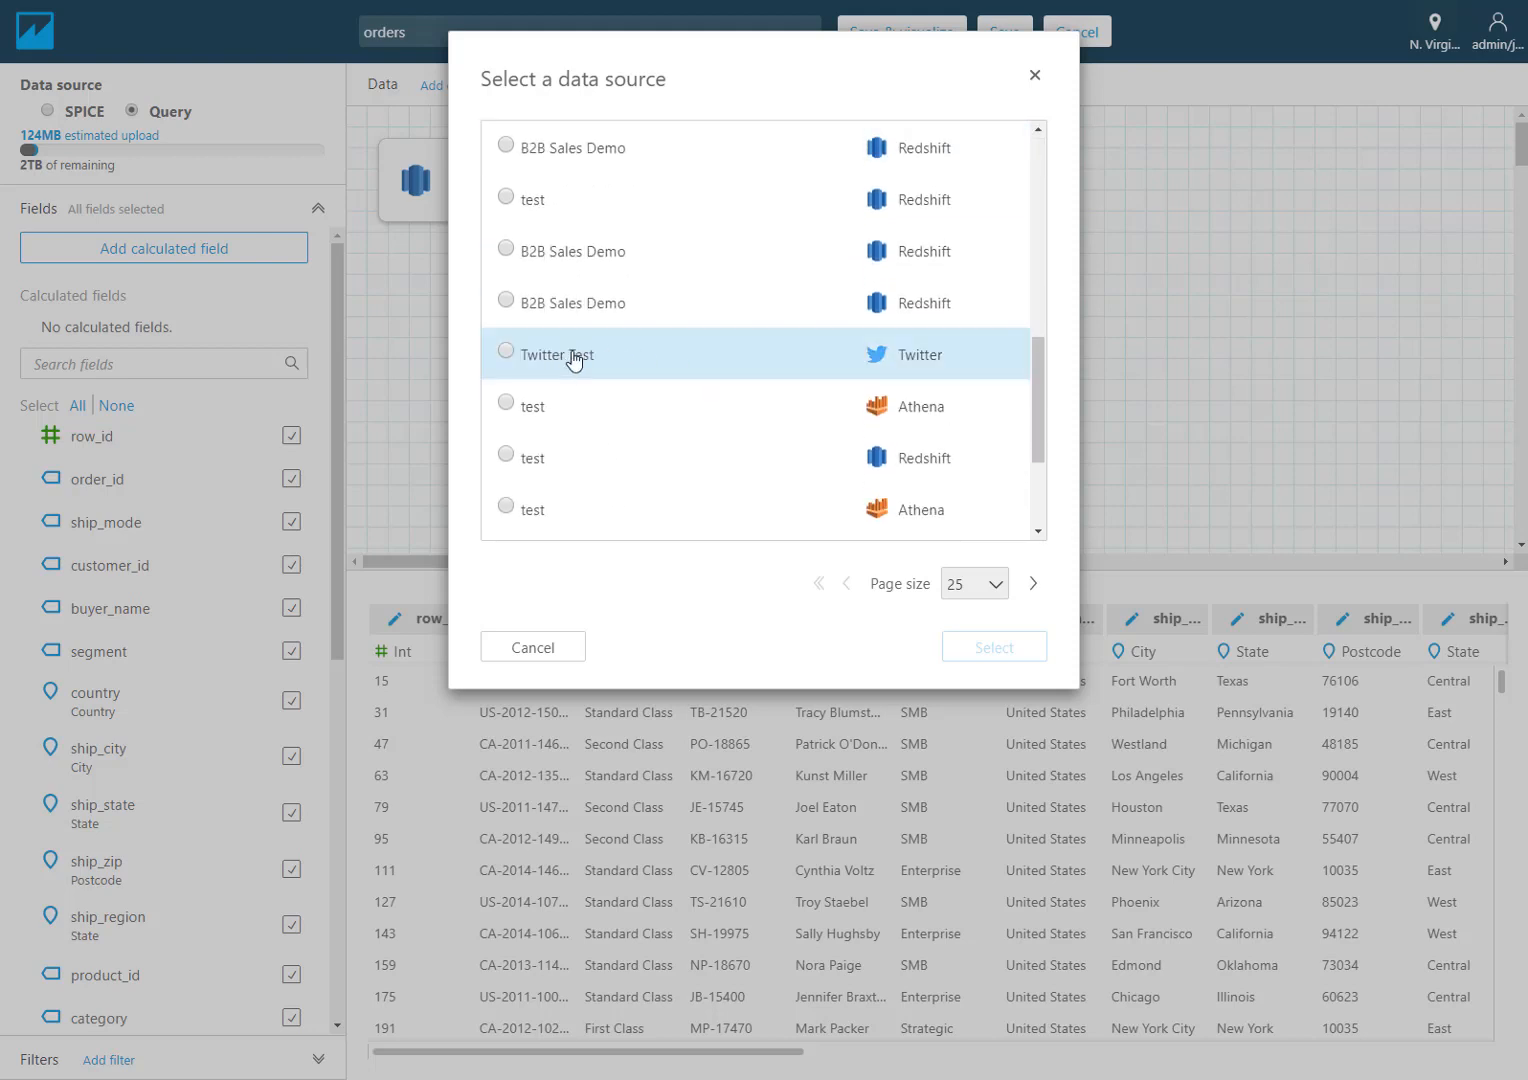
scroll("down", 3)
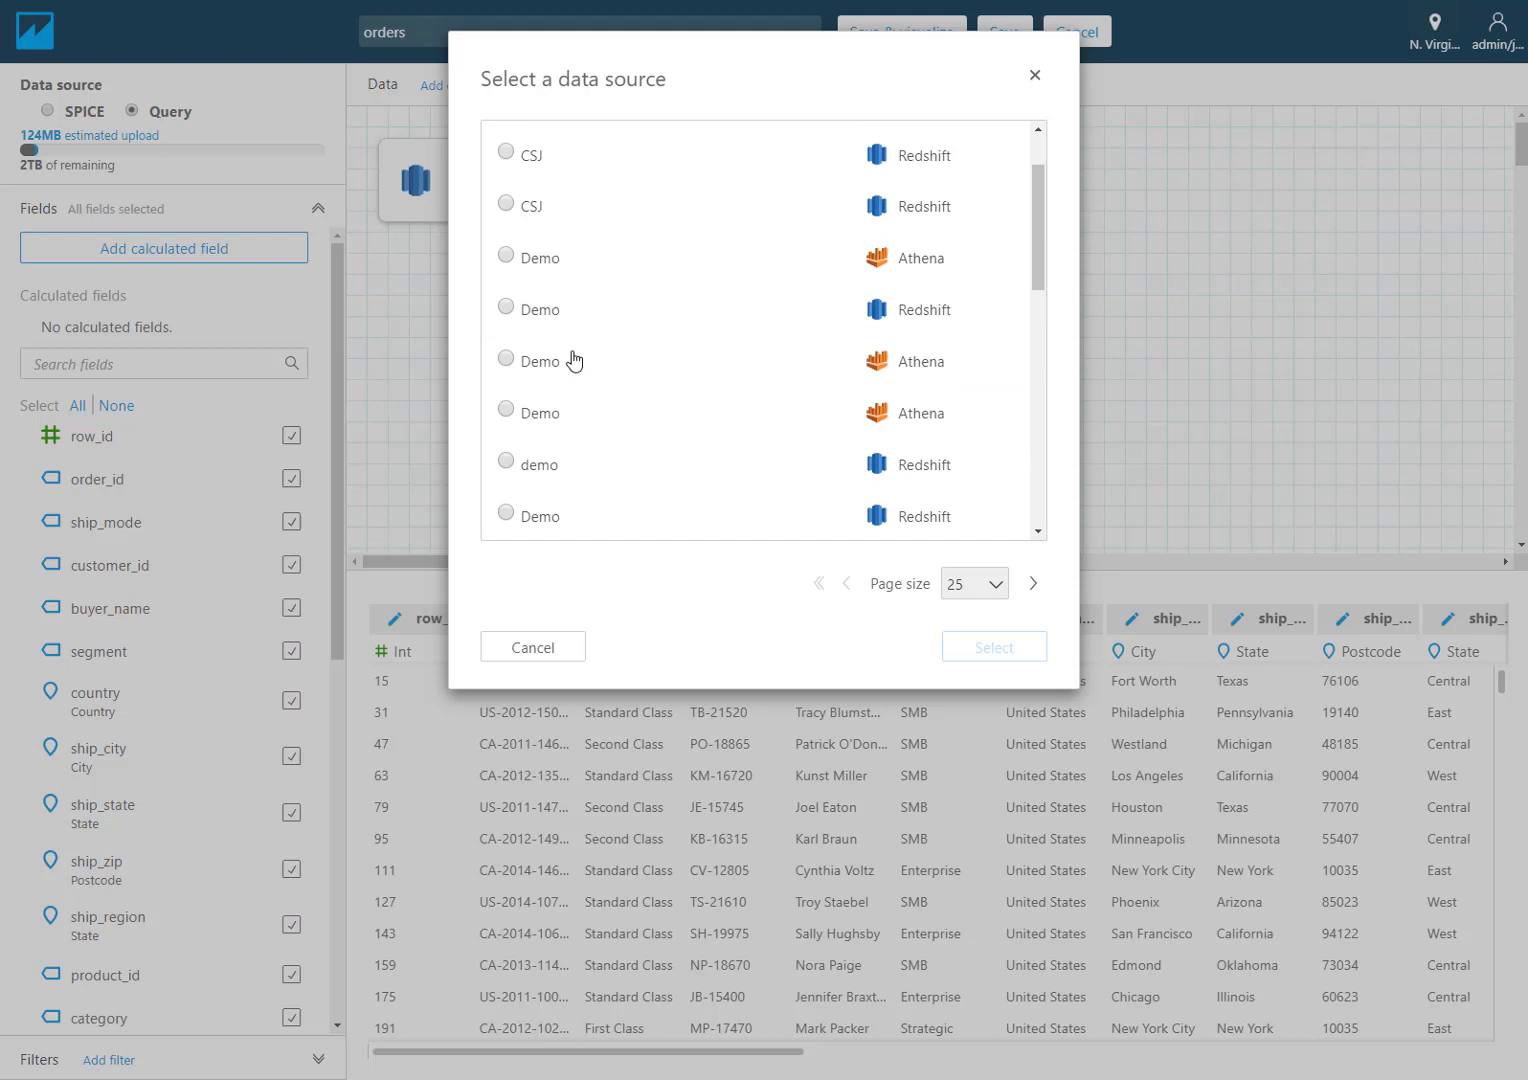
left_click(538, 256)
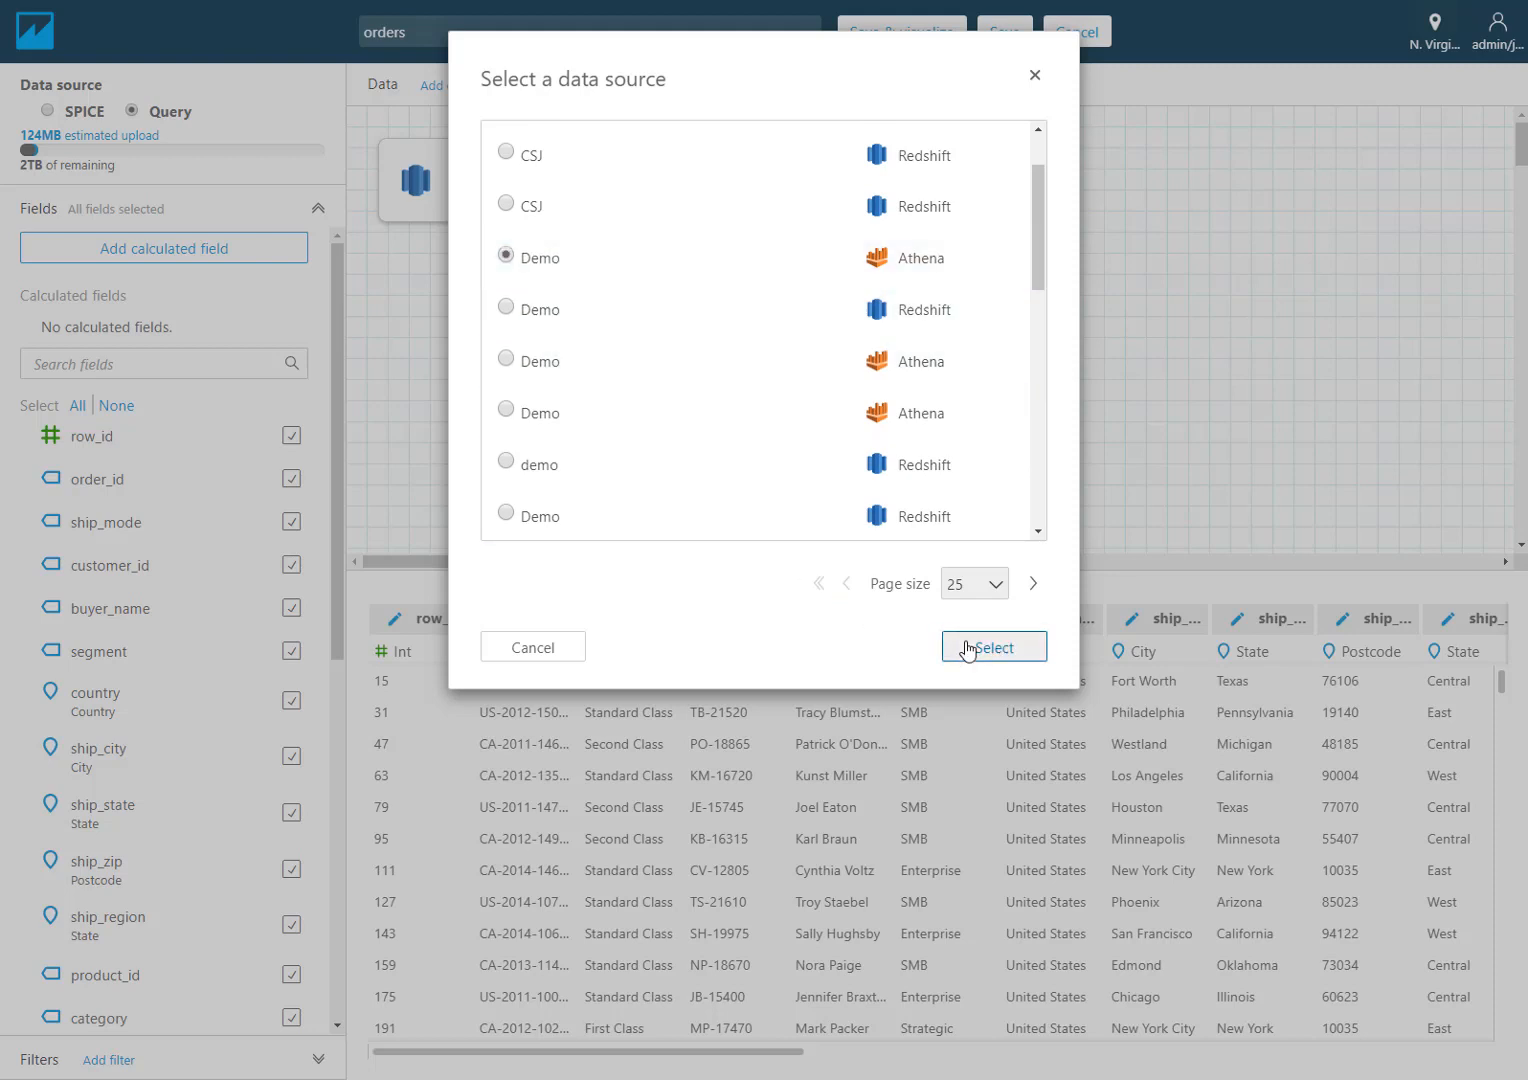
left_click(992, 646)
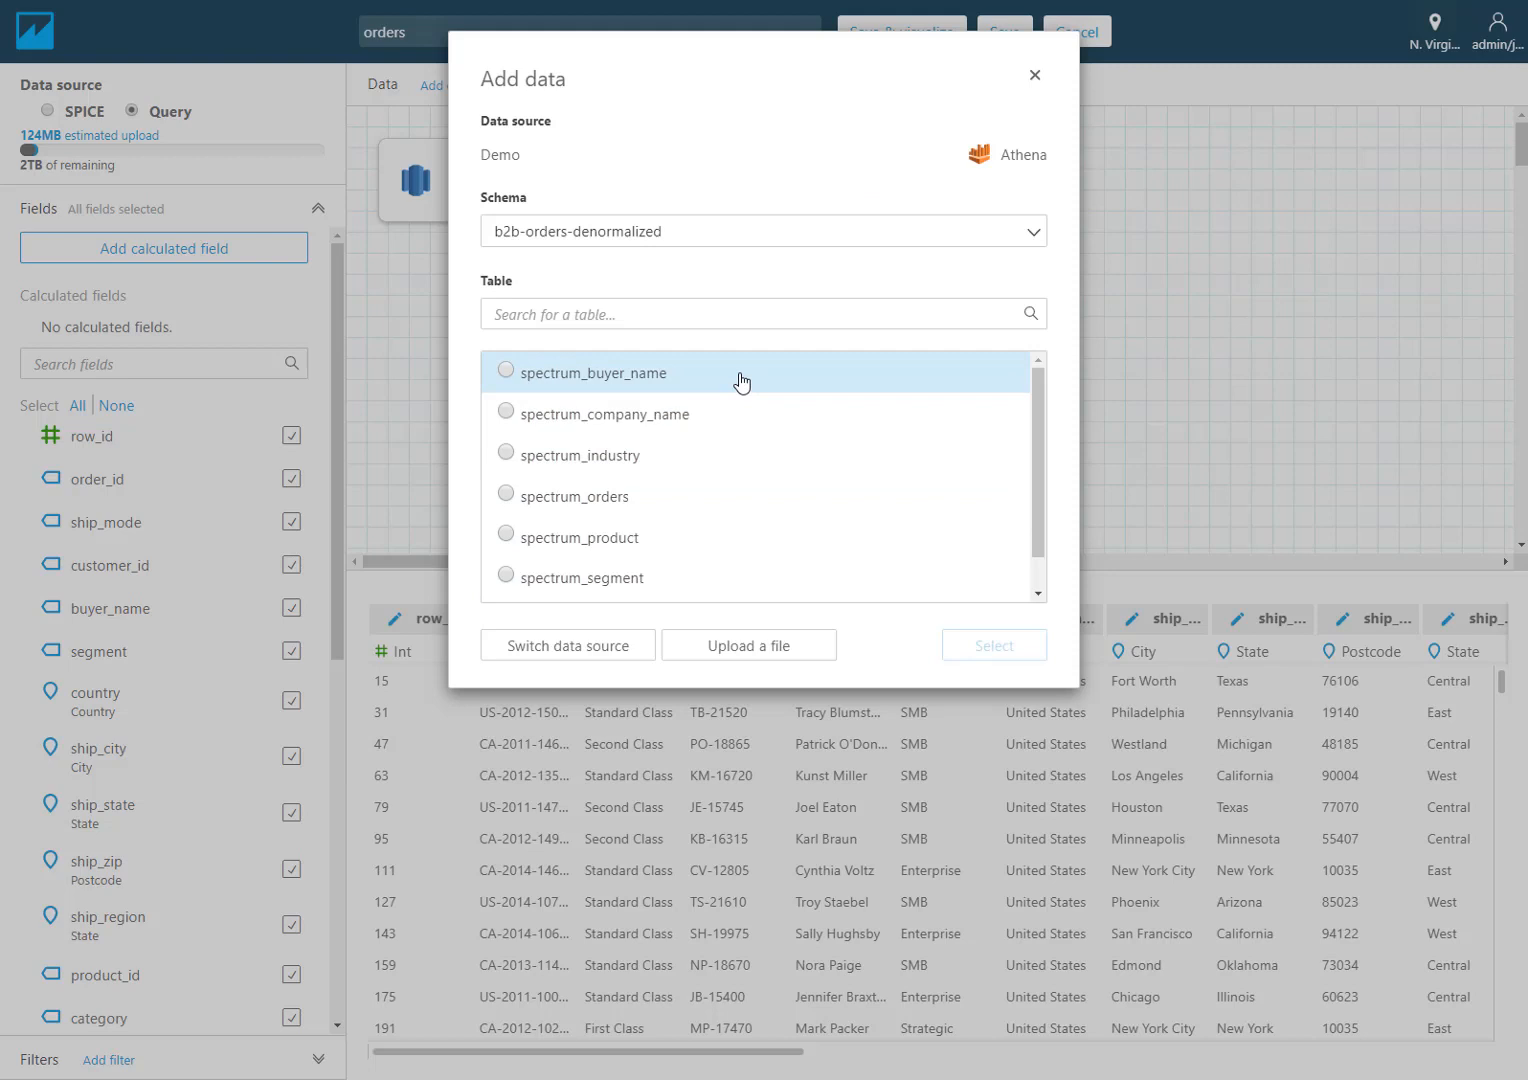
Step: Add spectrum_buyer_name and inner-join it to orders on buyer_name = buyer_name
left_click(992, 644)
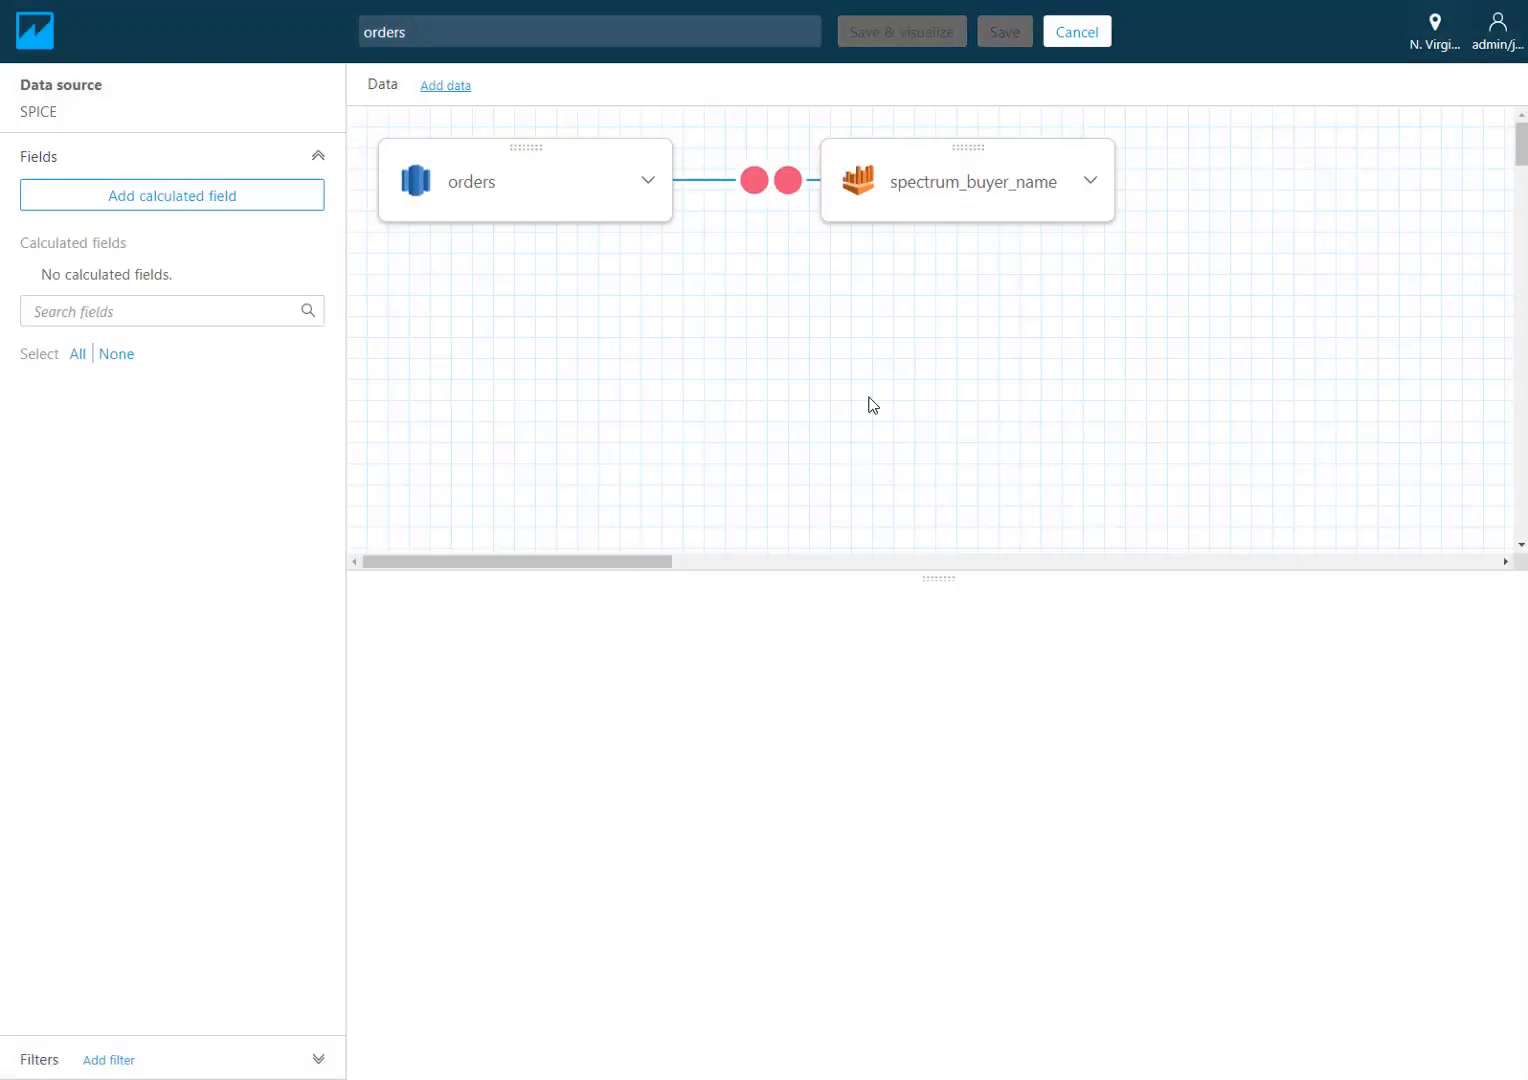
left_click(770, 180)
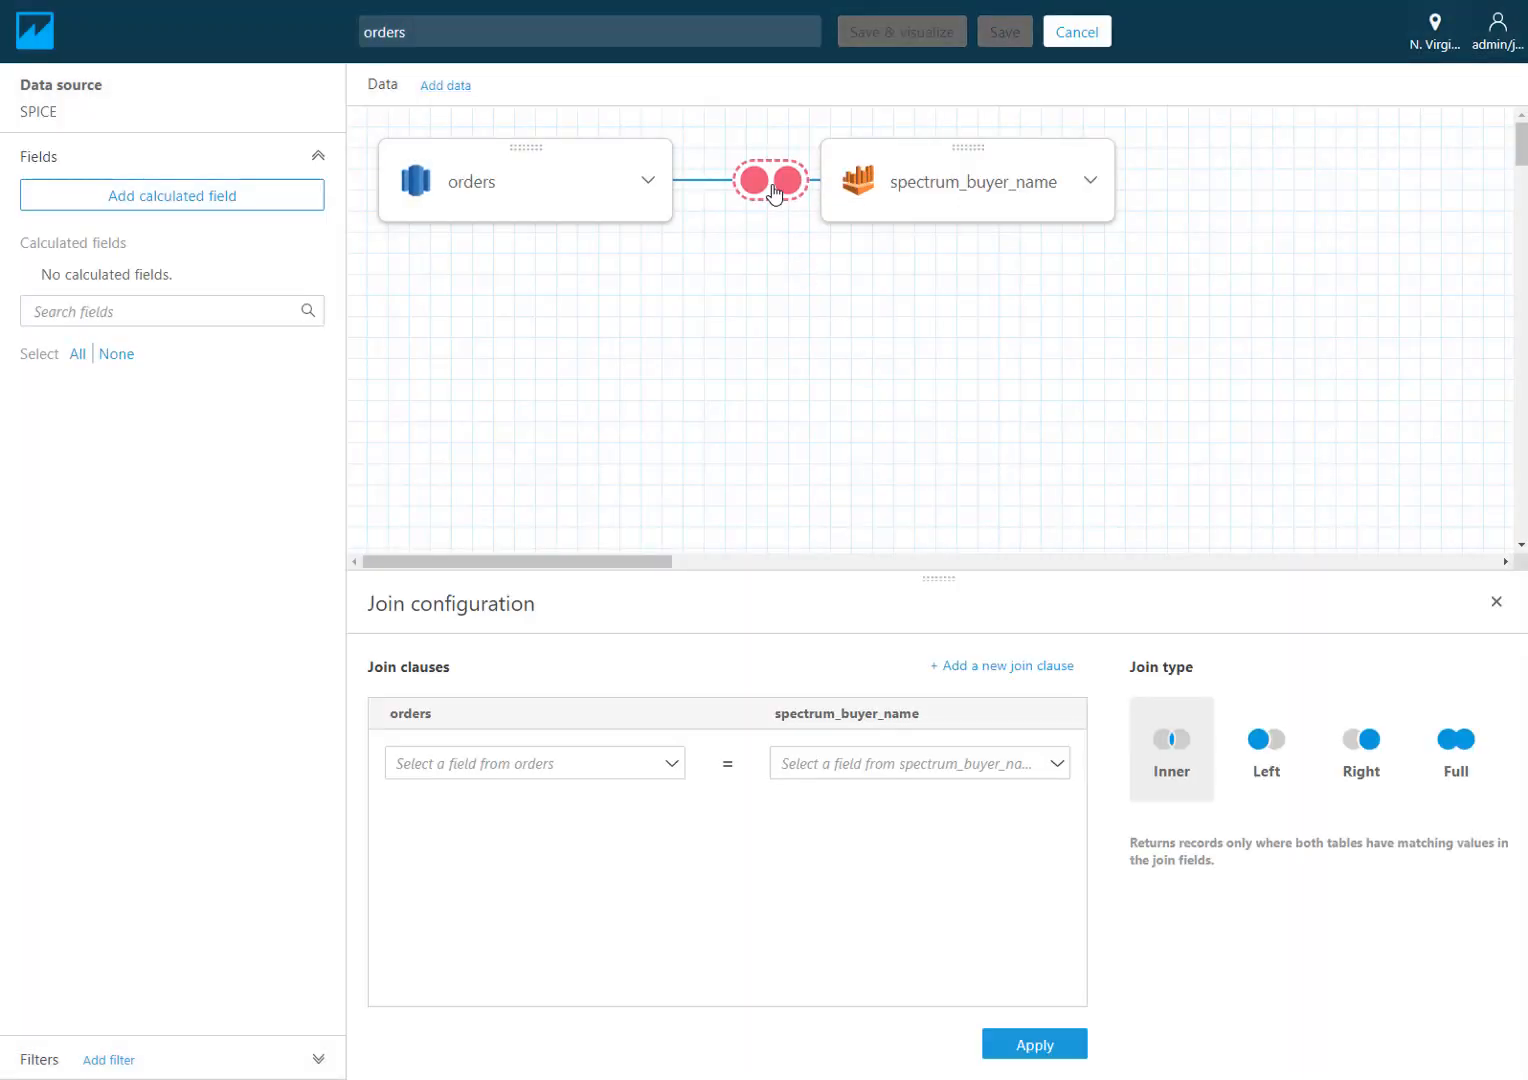
left_click(532, 764)
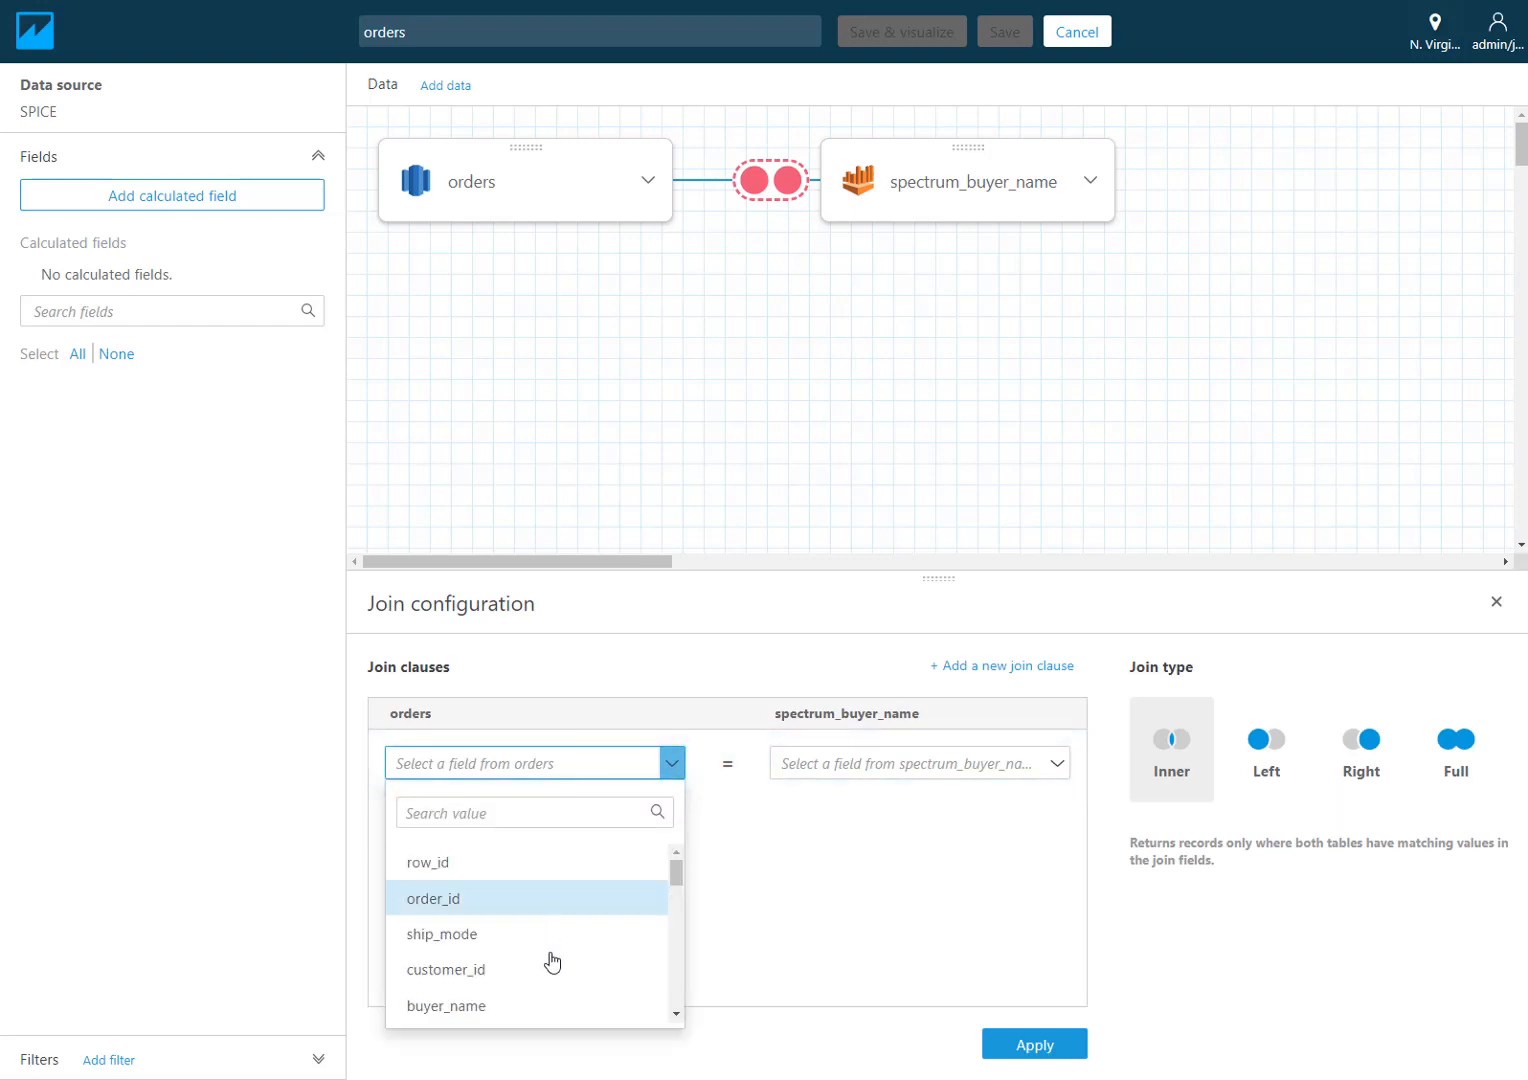
left_click(446, 1004)
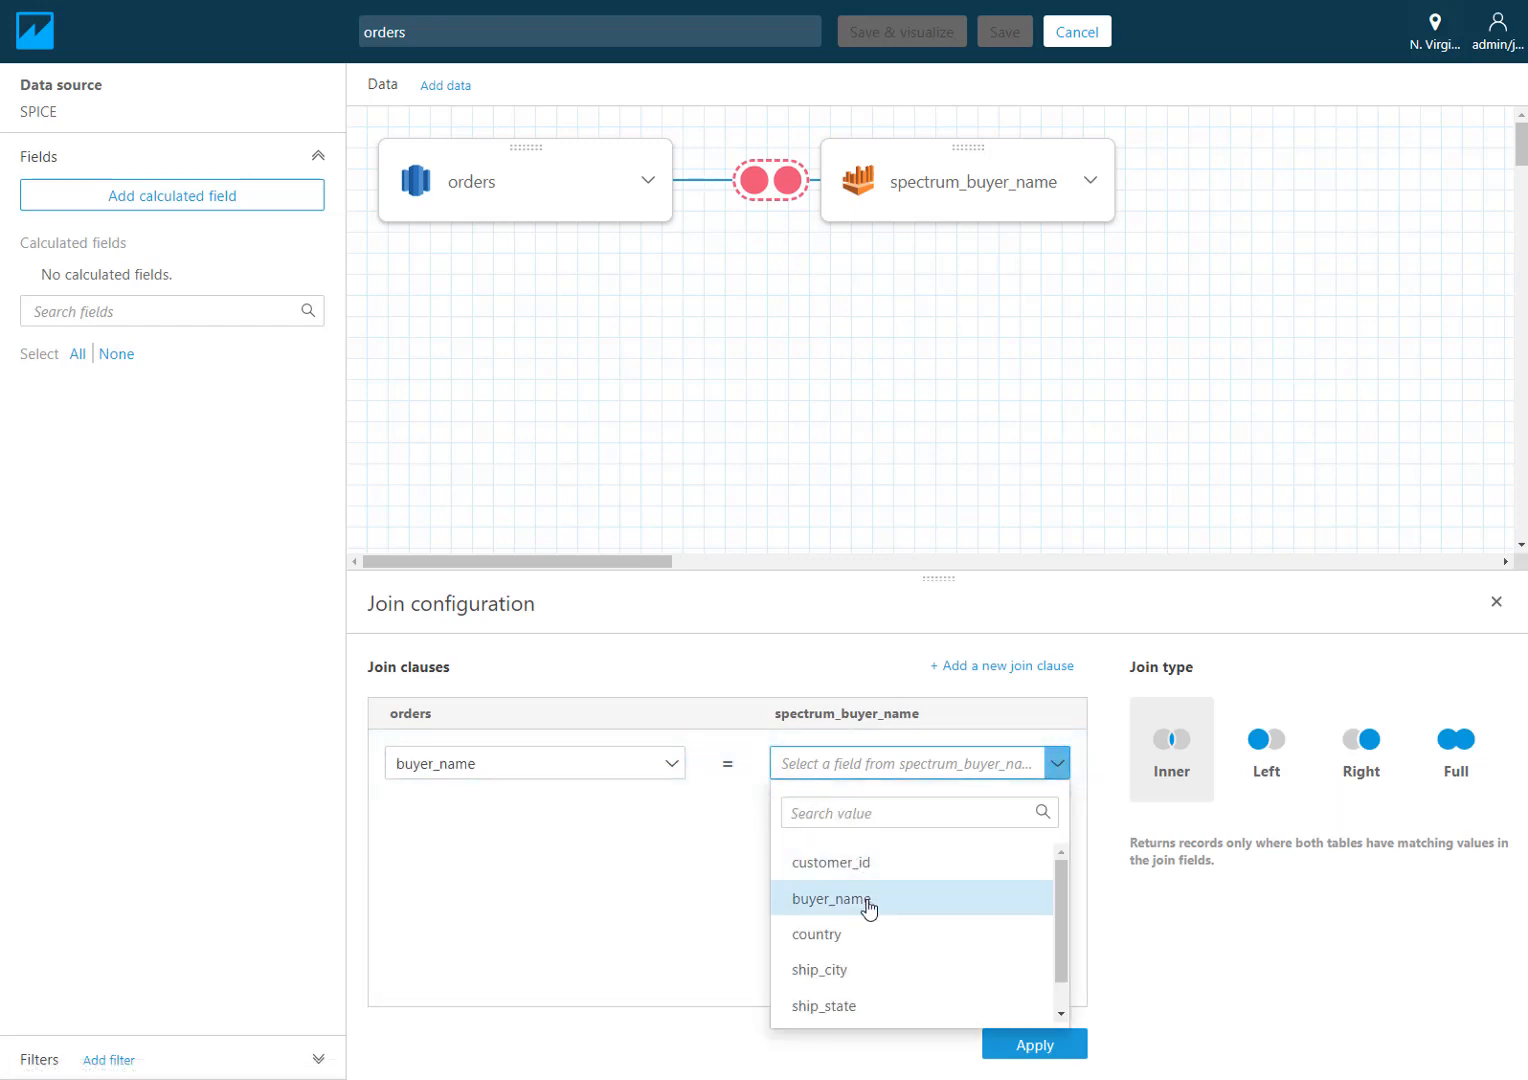
left_click(834, 898)
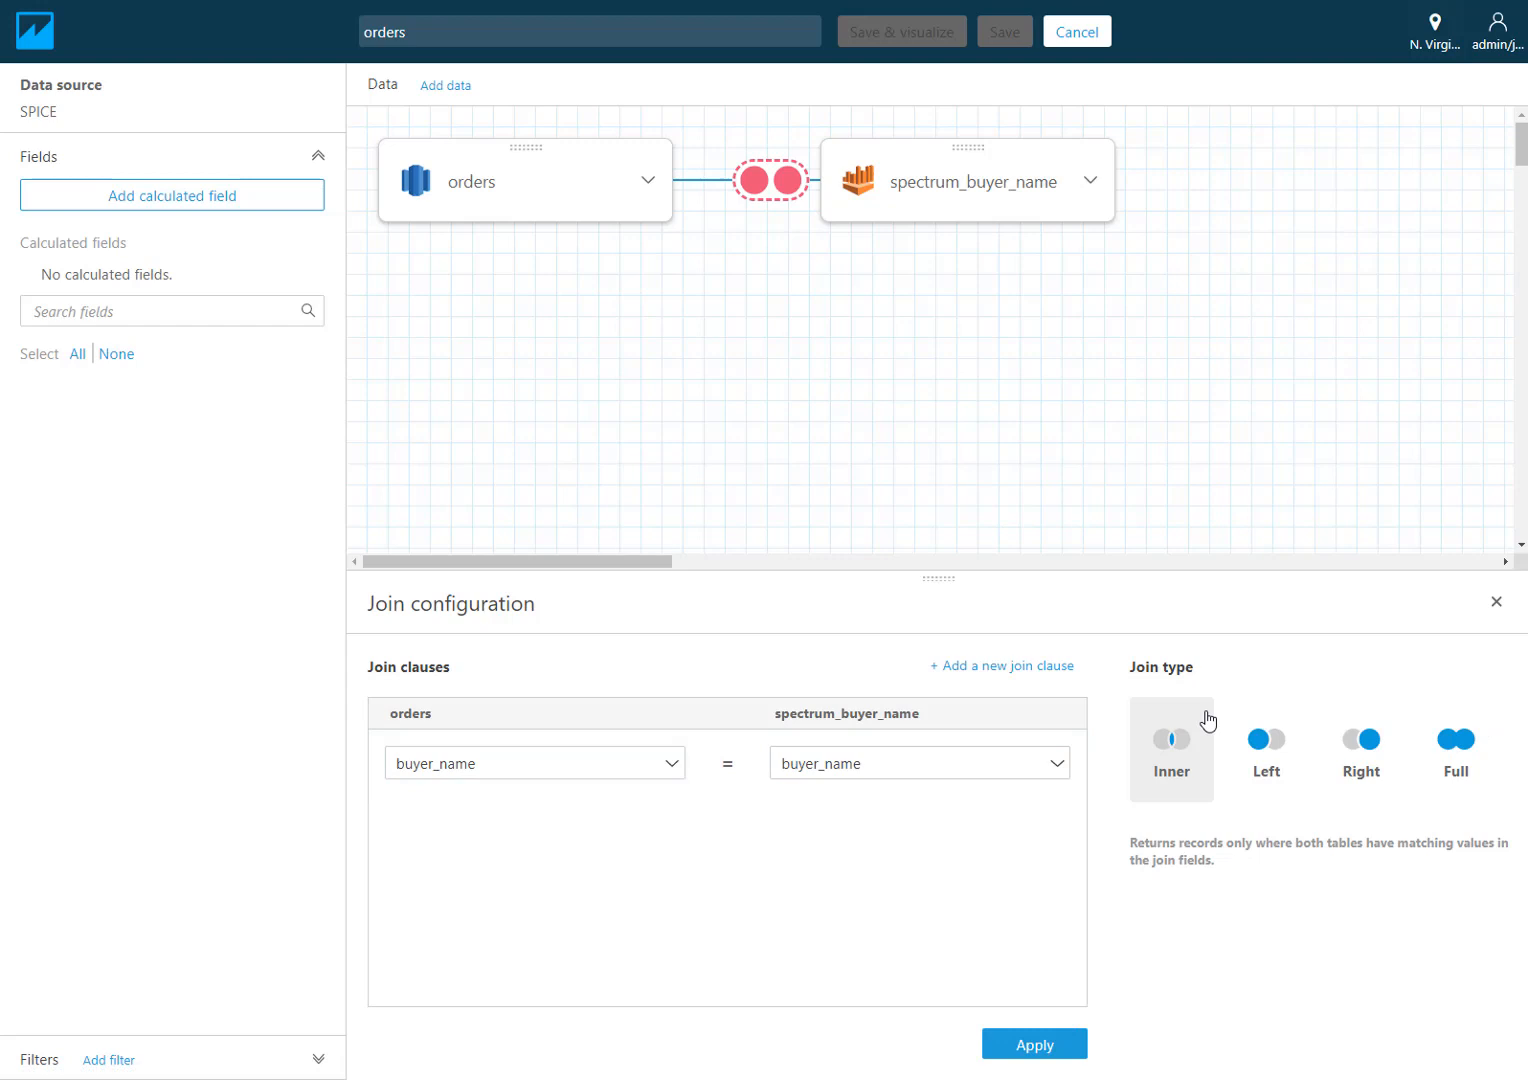
left_click(1034, 1044)
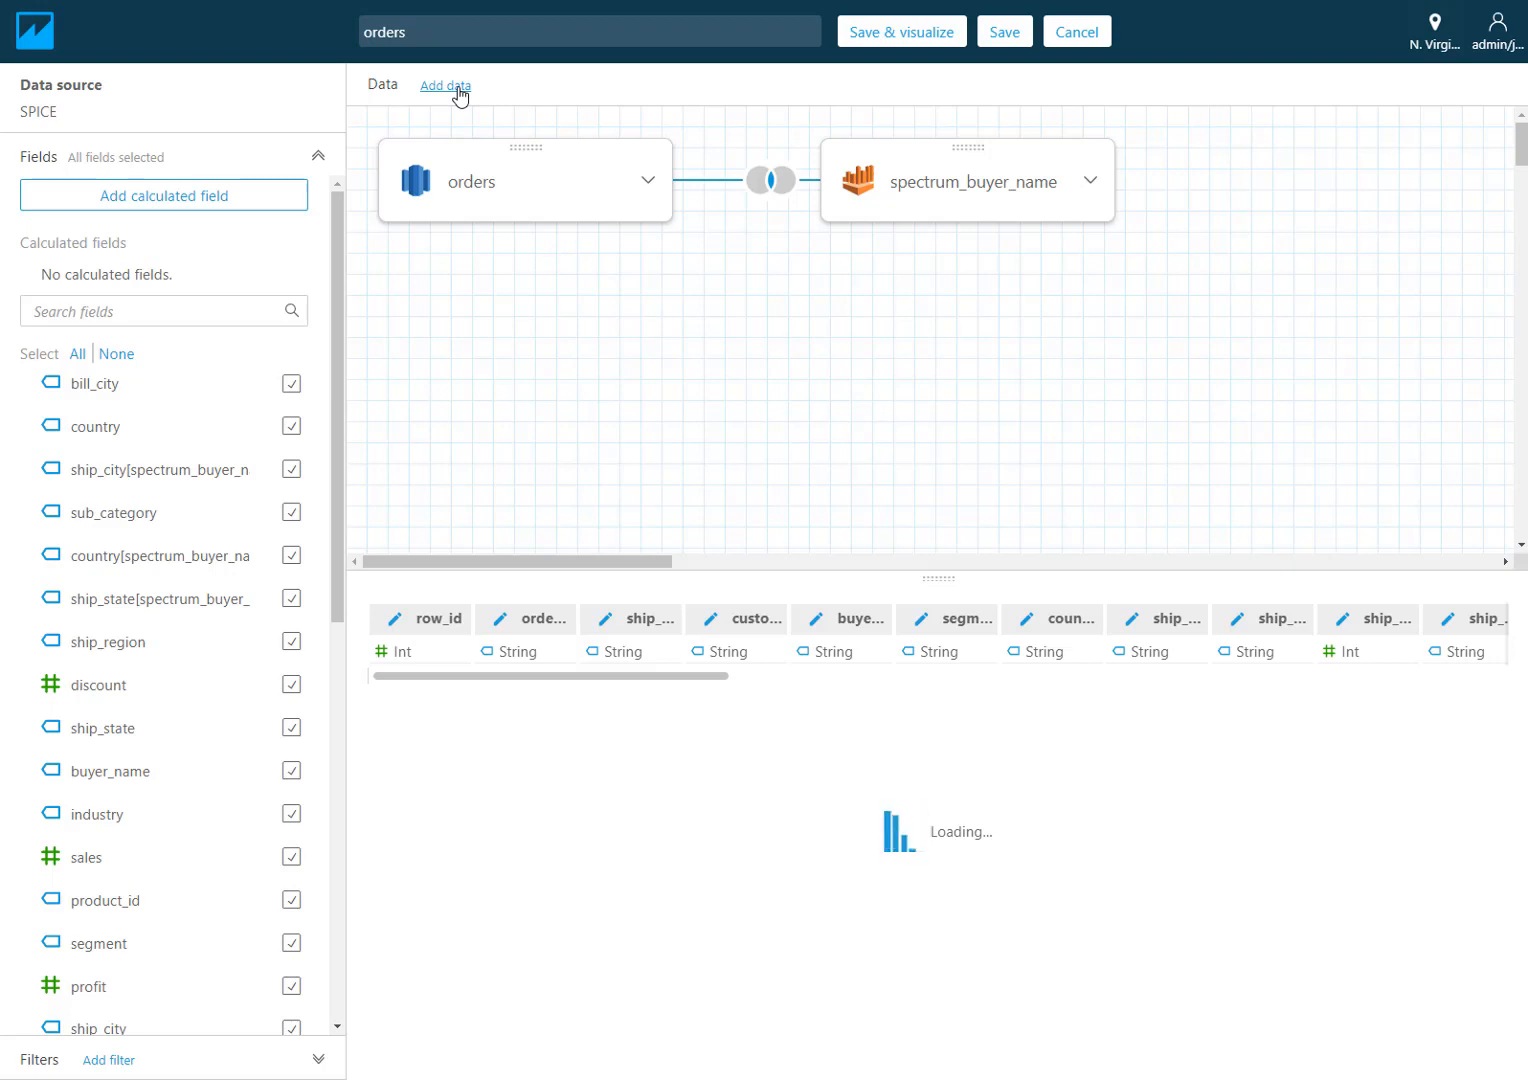
left_click(446, 84)
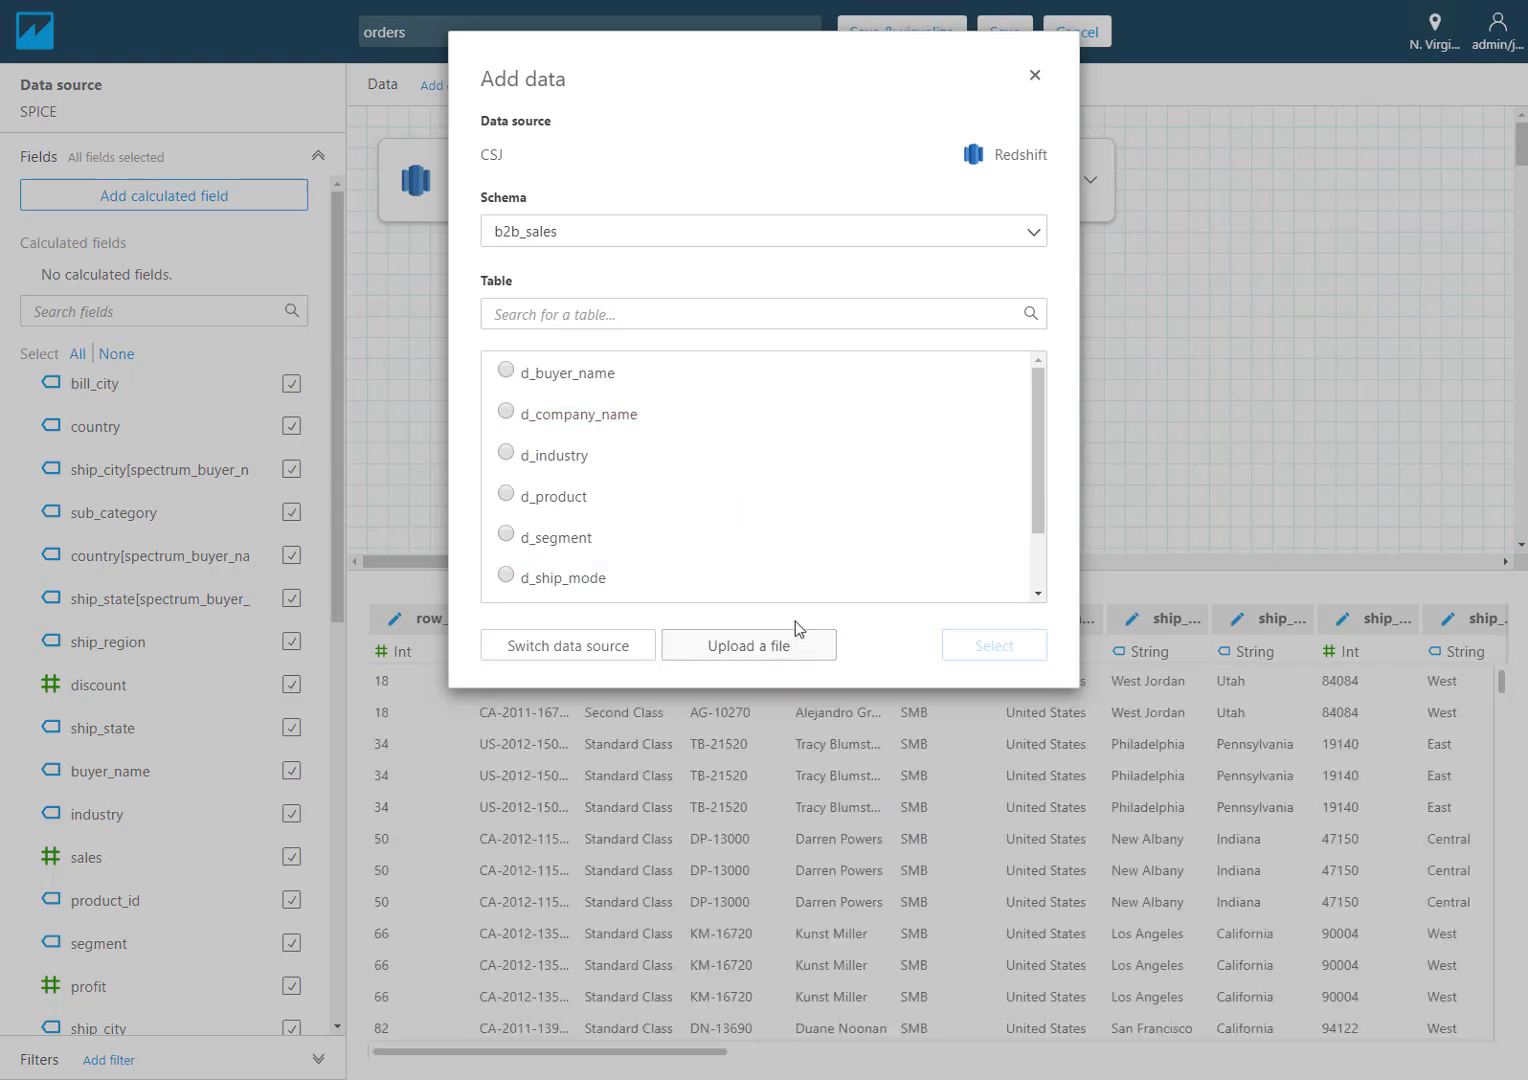
mouse_move(782, 488)
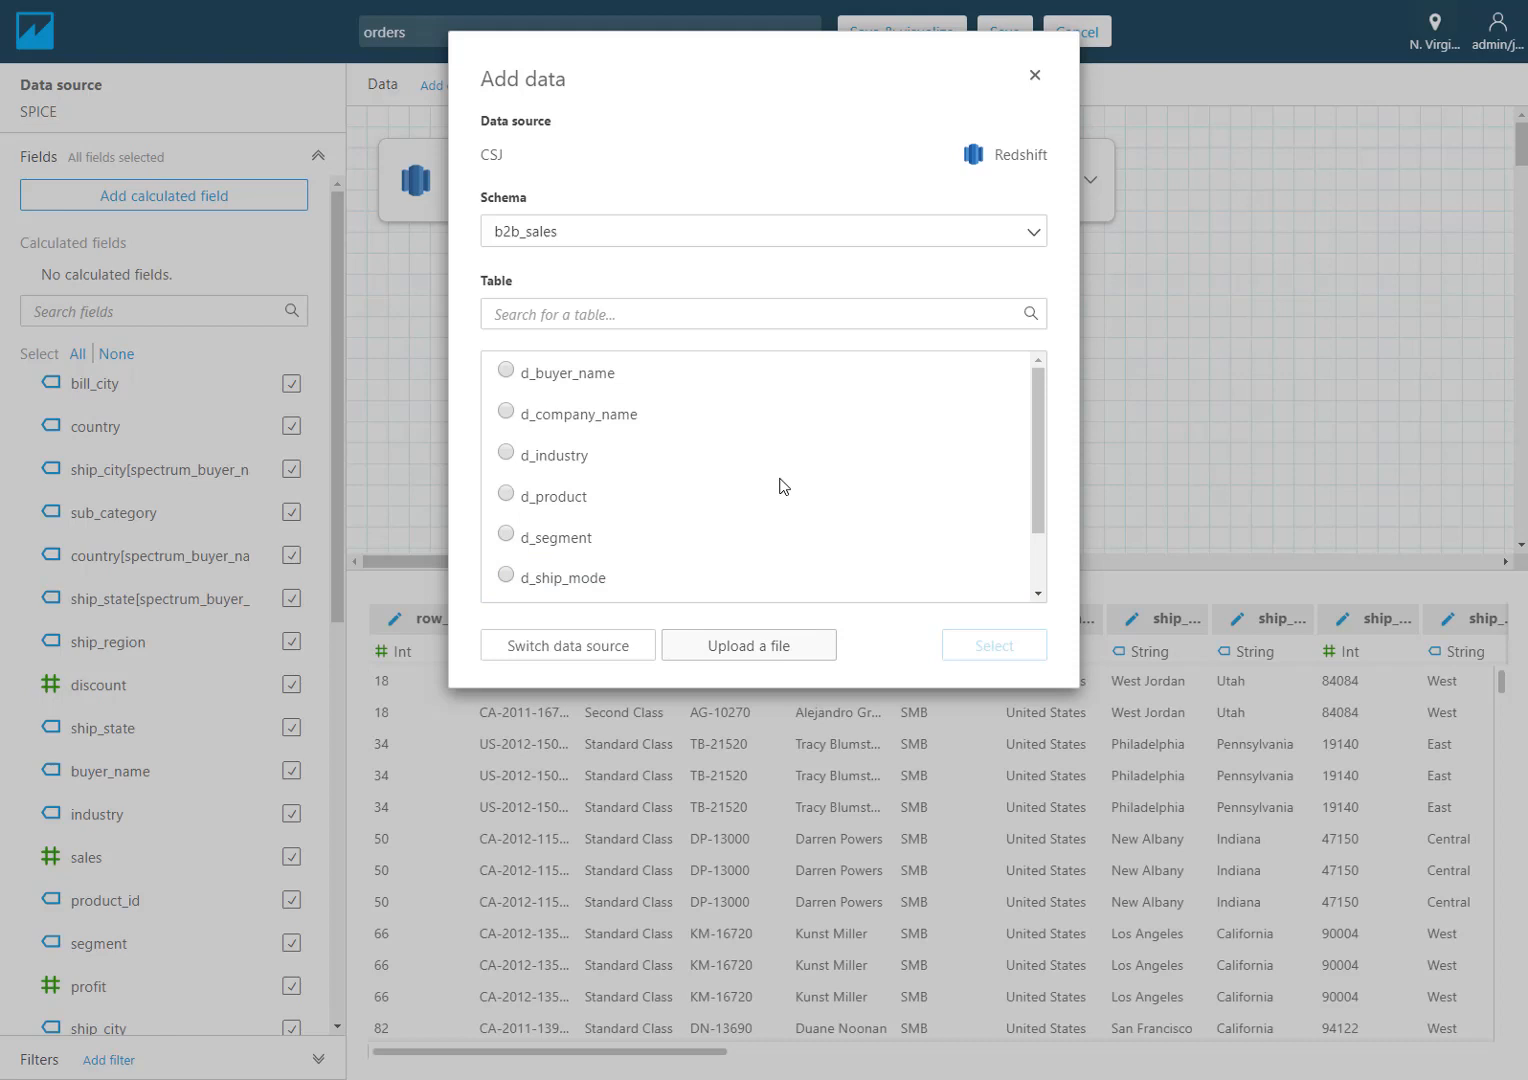
Step: Upload the local Targets.csv file with Region and Target values
left_click(748, 644)
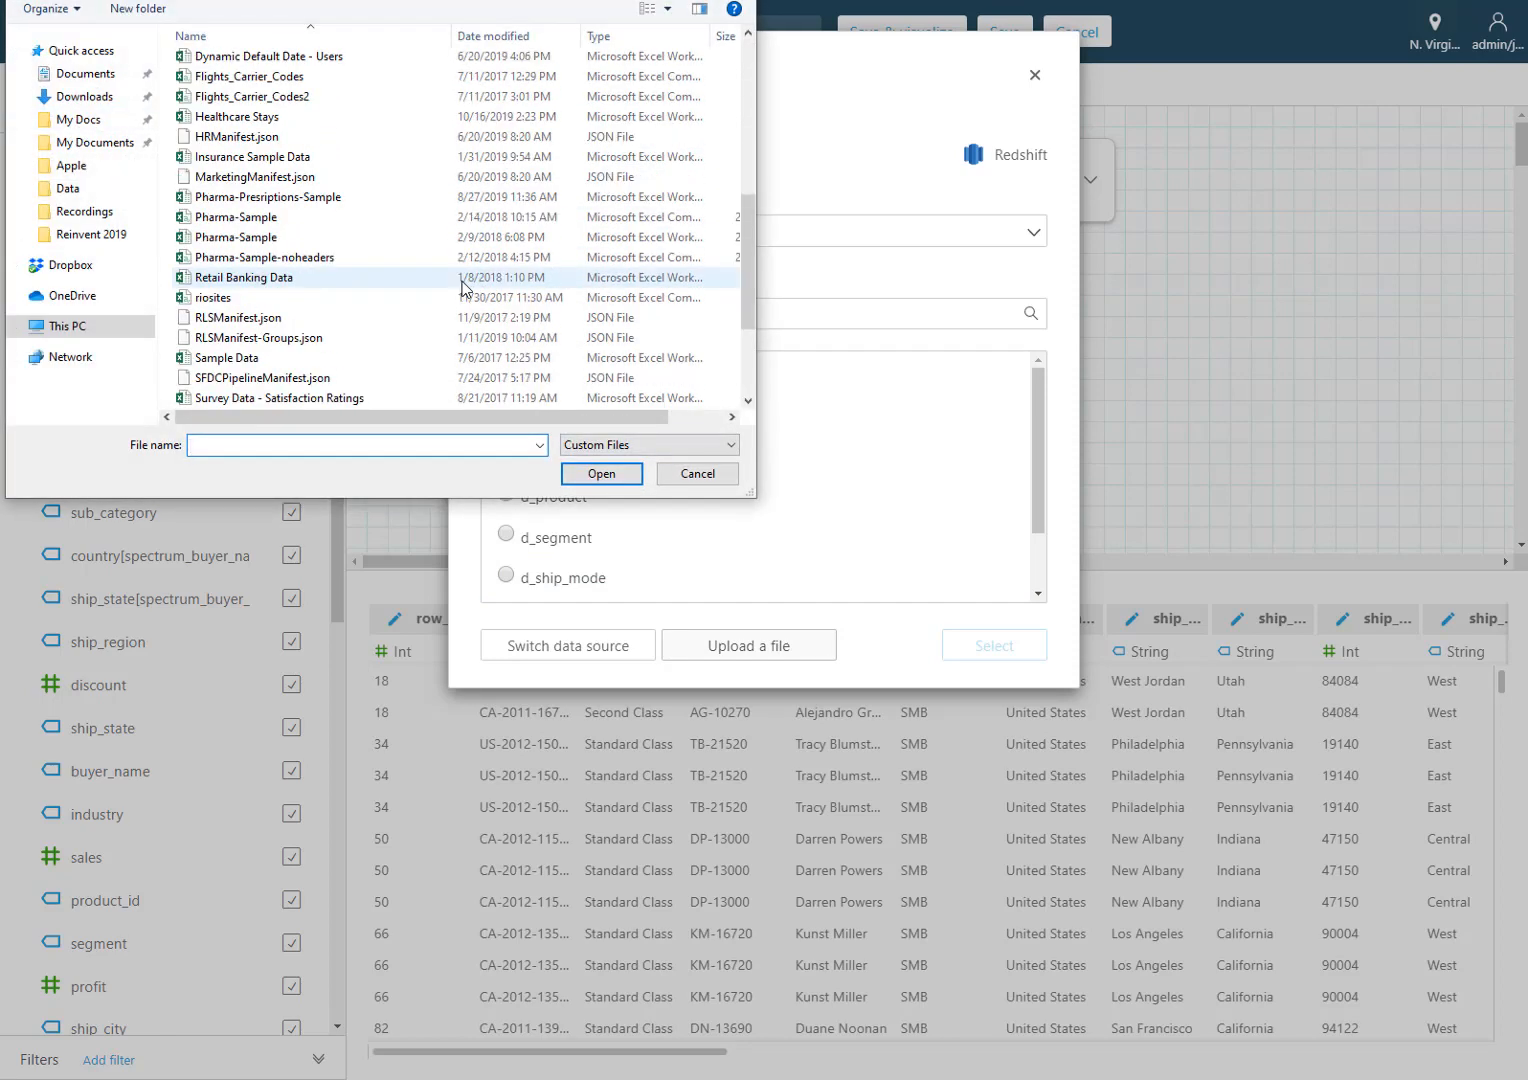
scroll("down", 3)
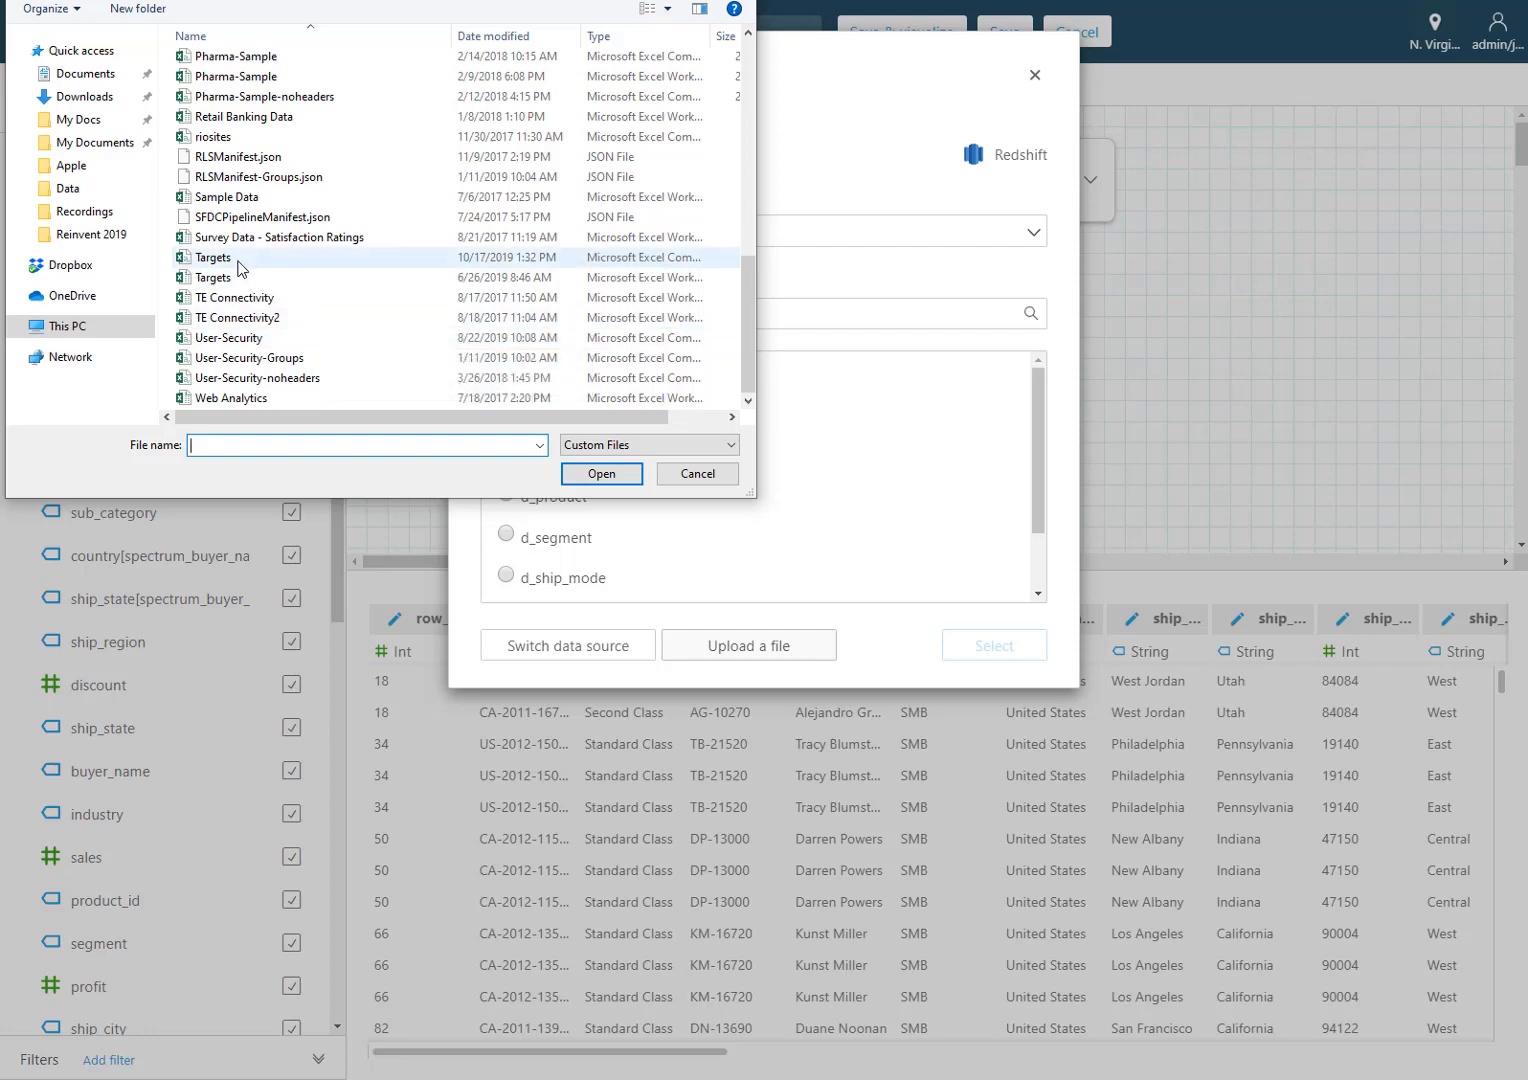
left_click(600, 472)
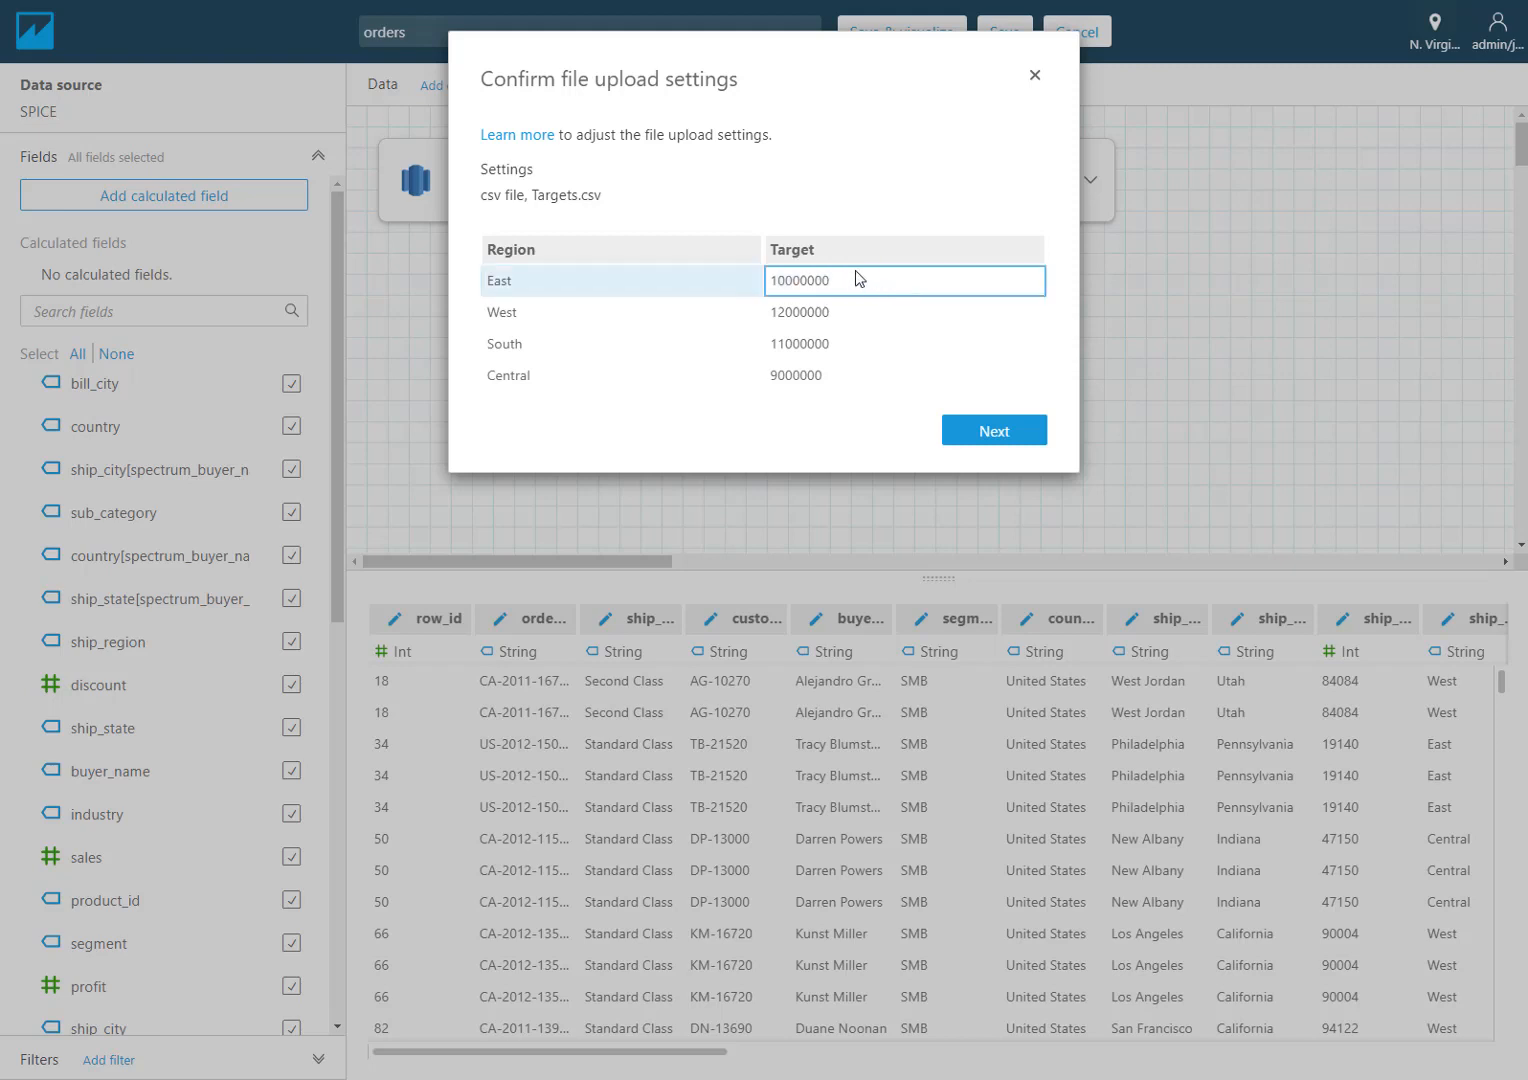
Step: Confirm the Targets.csv upload settings and start its join with orders
left_click(904, 312)
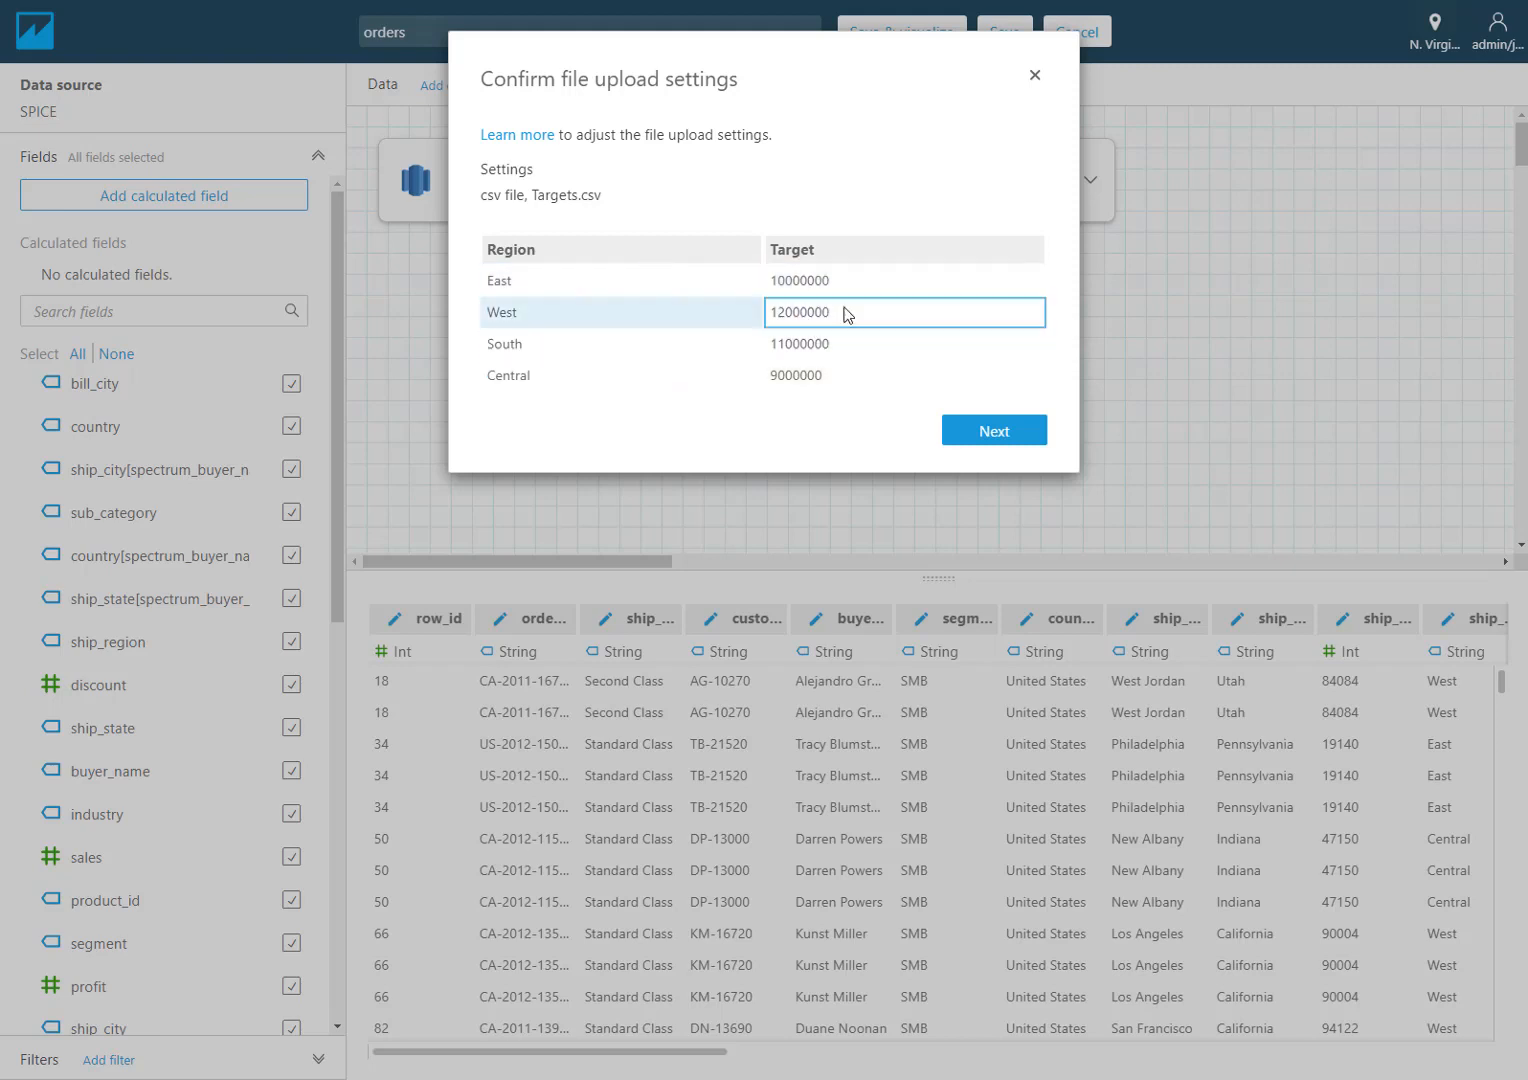
left_click(994, 430)
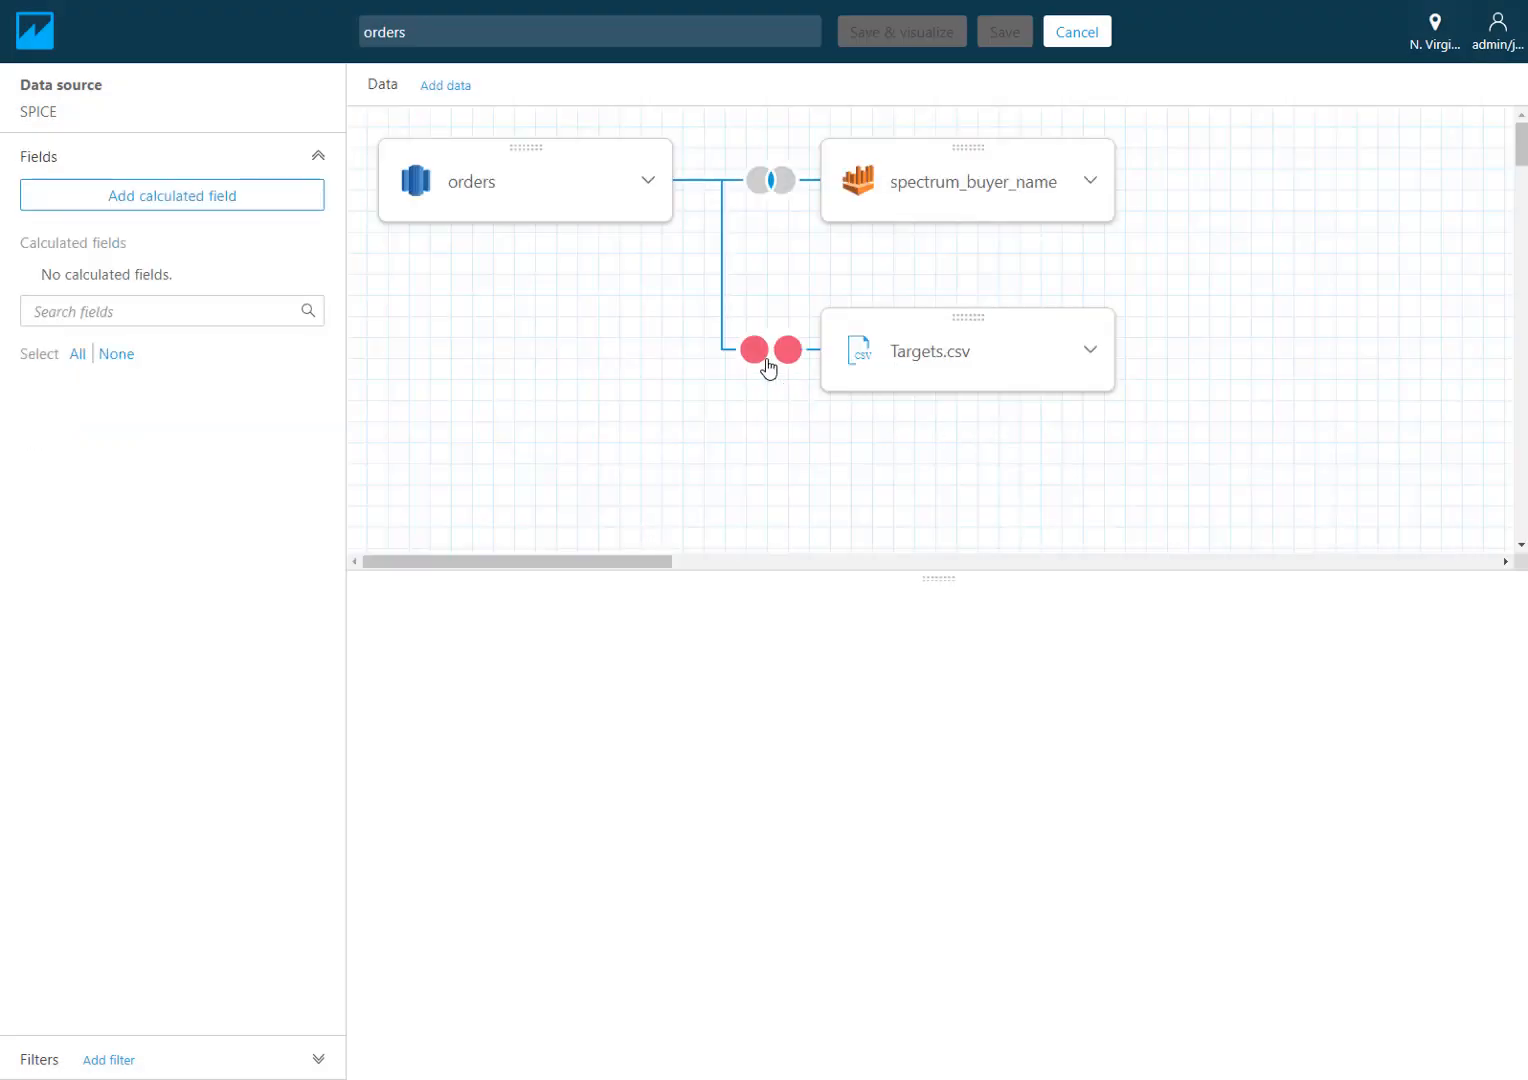
left_click(770, 348)
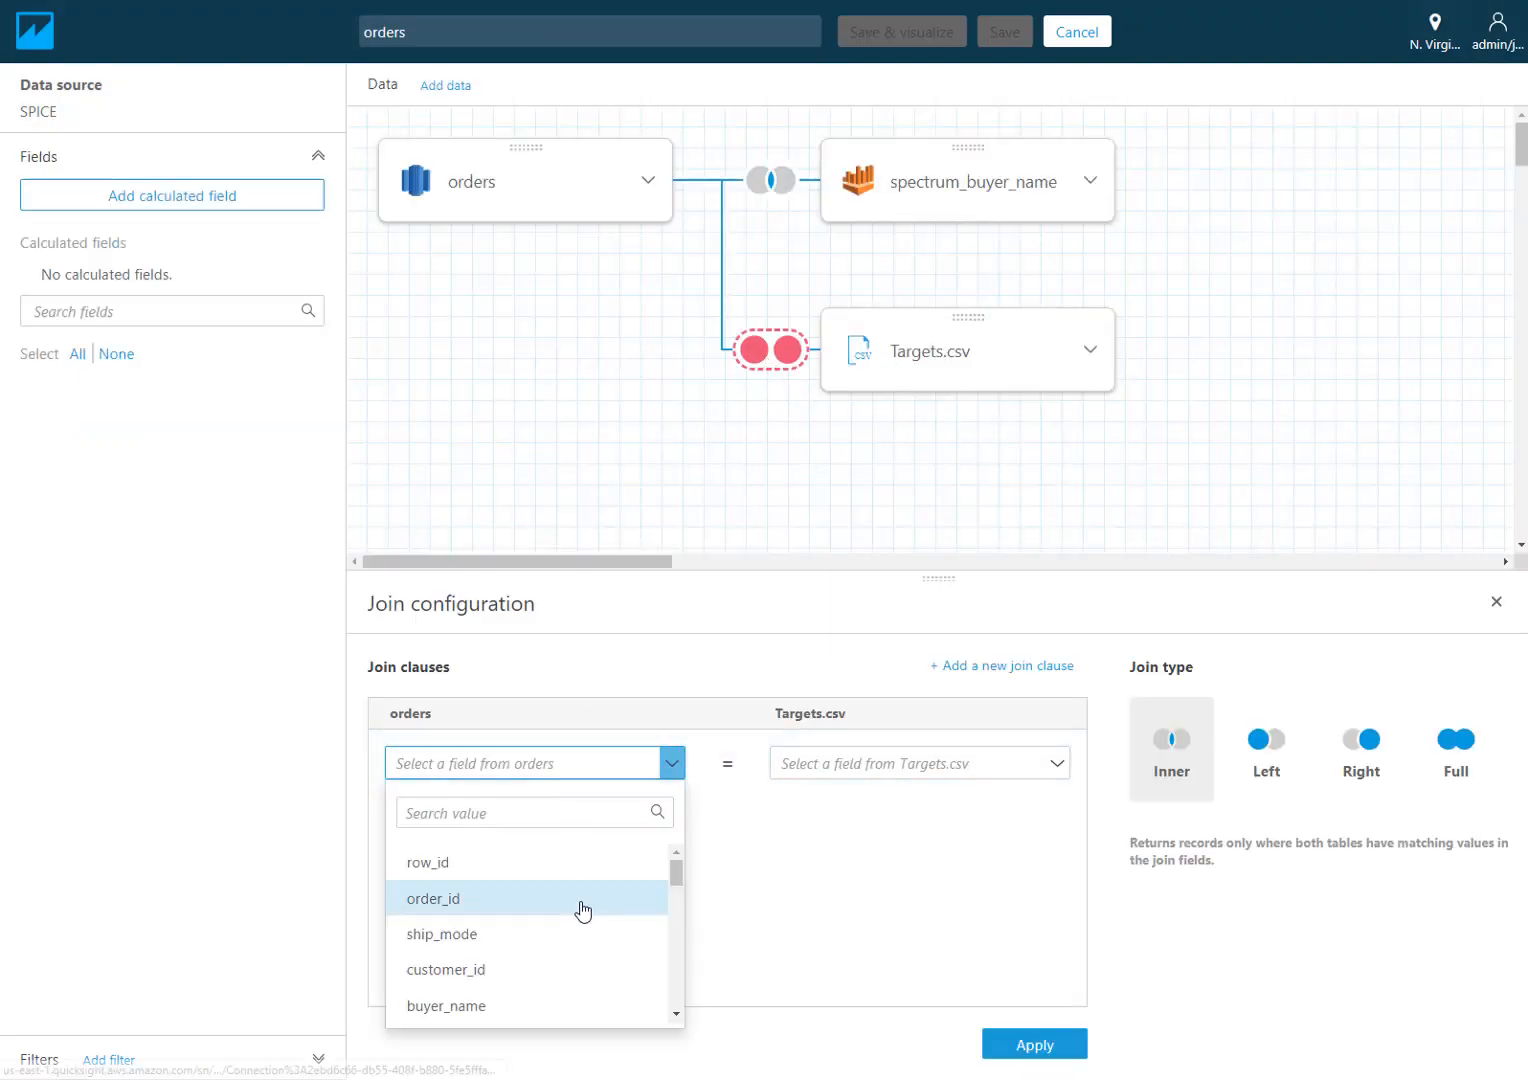